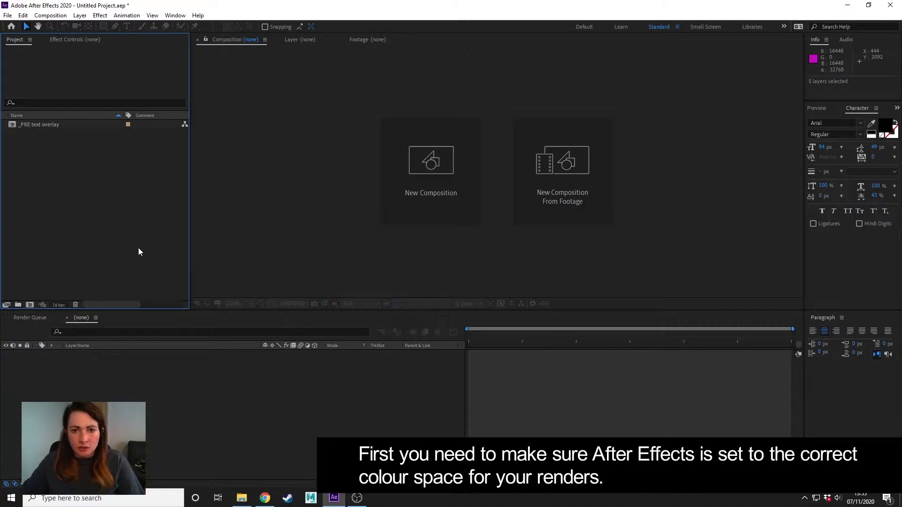
mouse_move(54, 146)
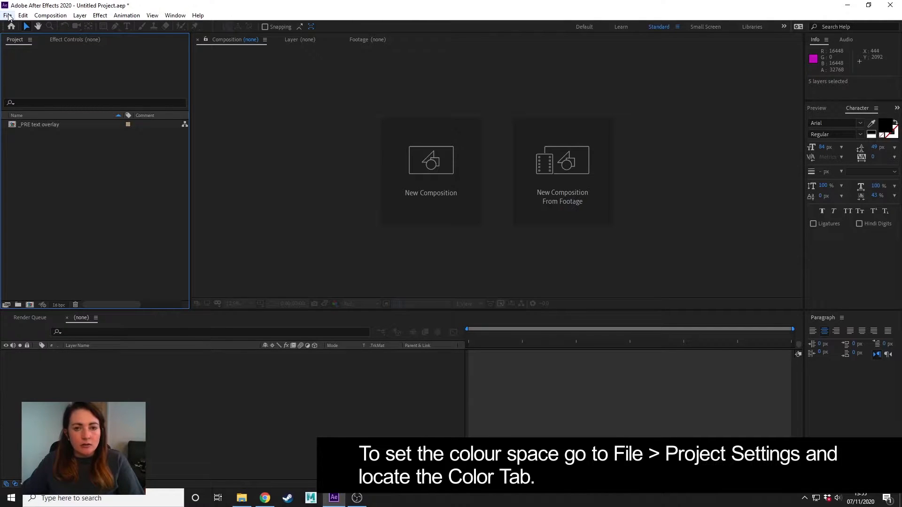
Step: Choose sRGB IEC61966-2.1 as the working colour space in Project Settings' Color section
click(37, 369)
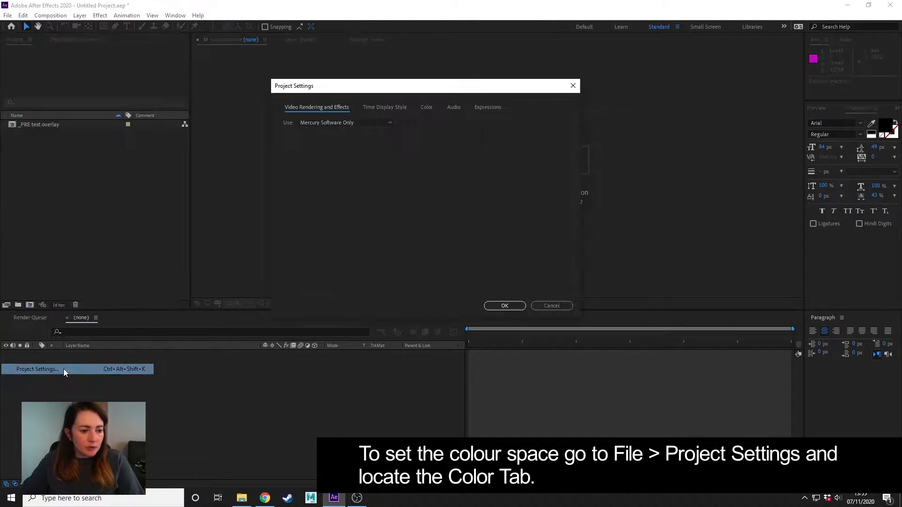
click(426, 107)
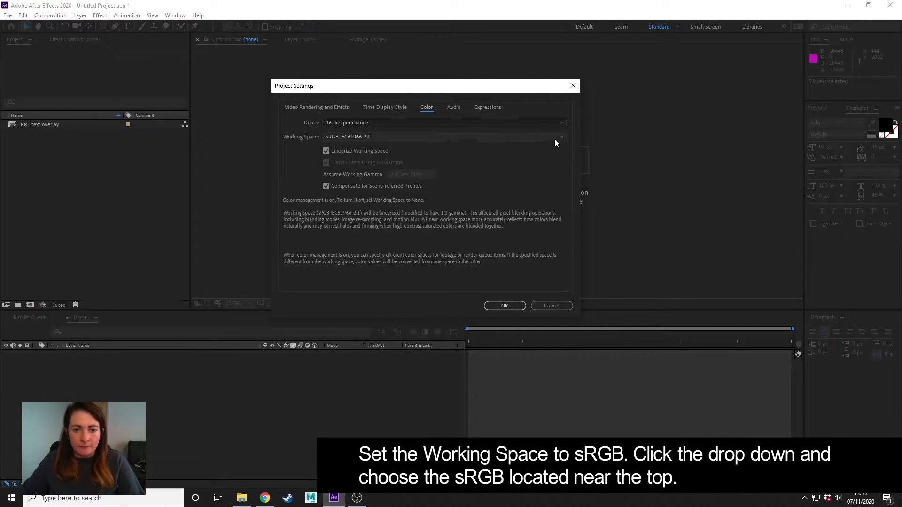
click(560, 136)
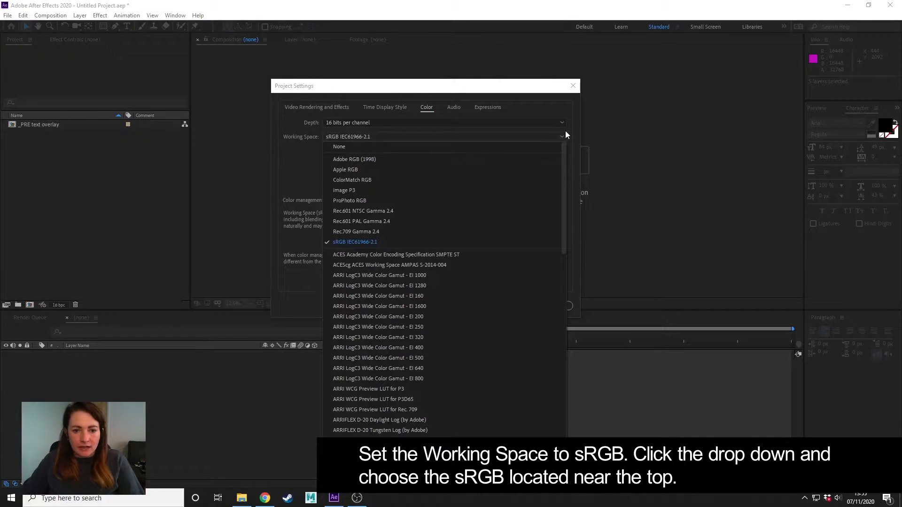
mouse_move(355, 242)
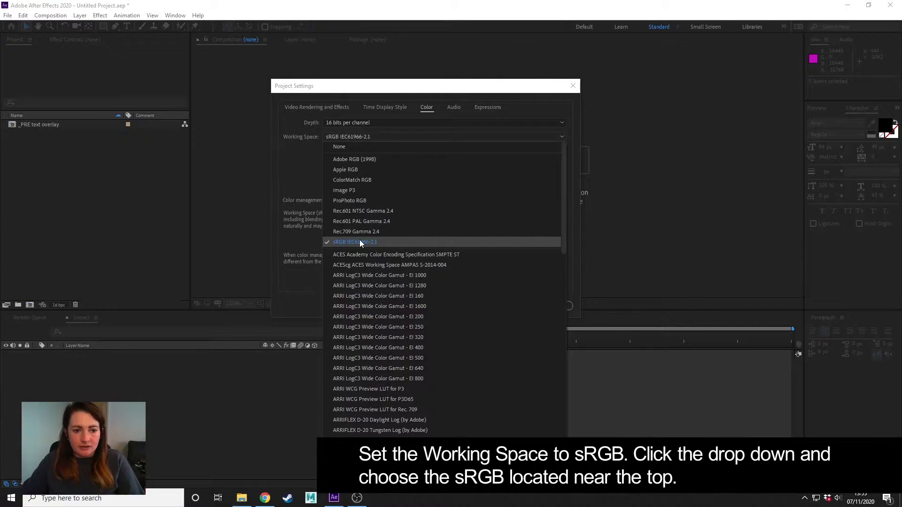
click(354, 241)
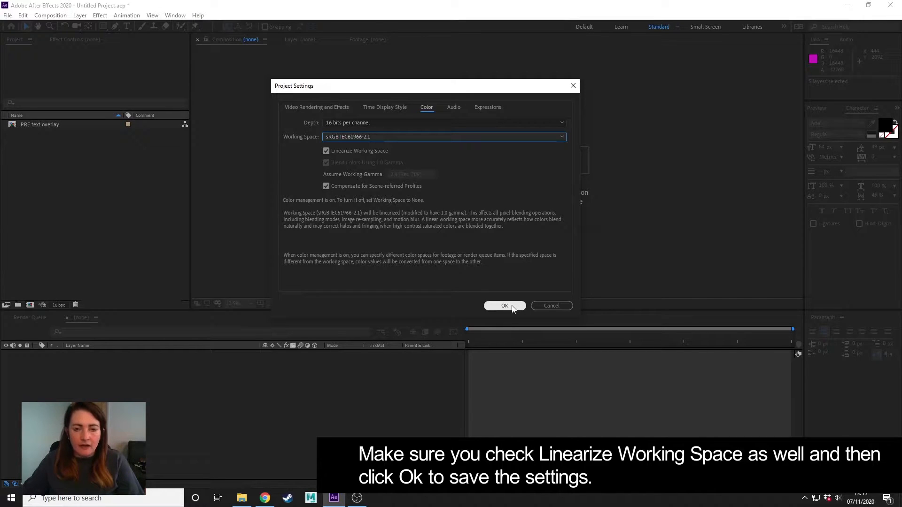
Step: Confirm the Project Settings dialog to save the colour settings
click(504, 306)
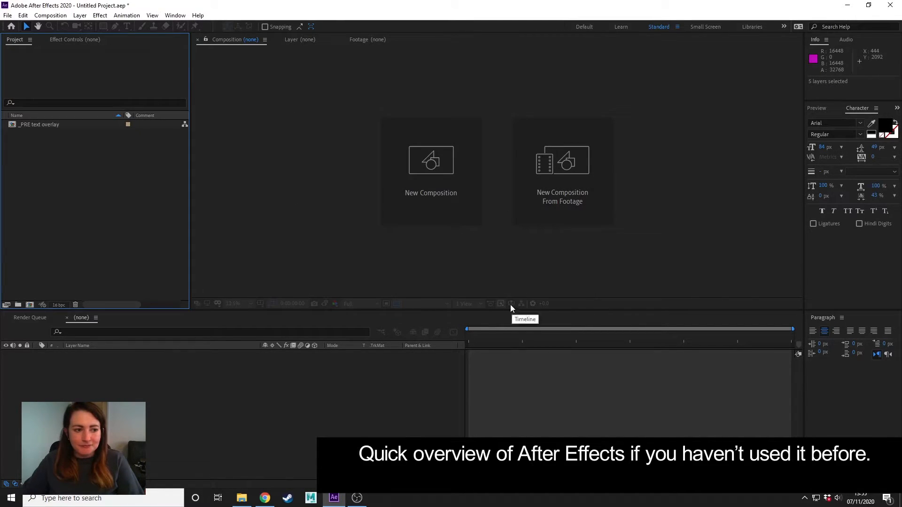
mouse_move(553, 252)
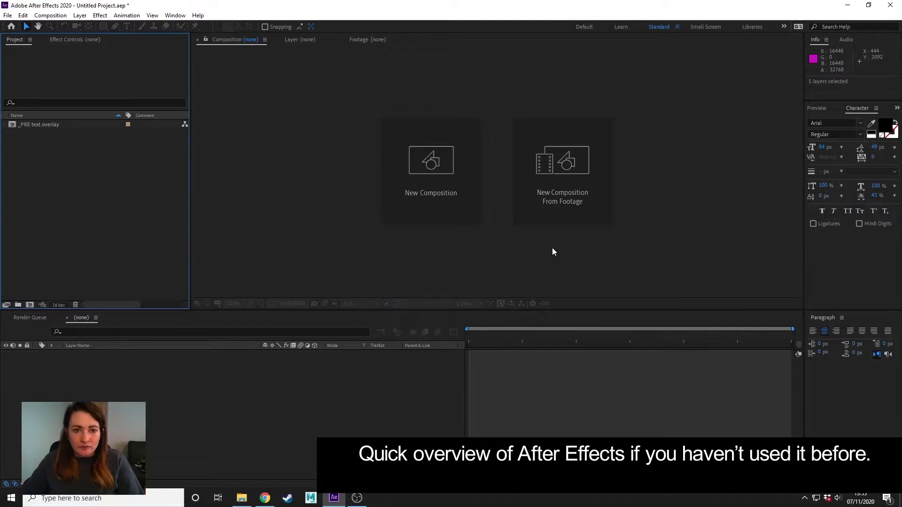
mouse_move(442, 234)
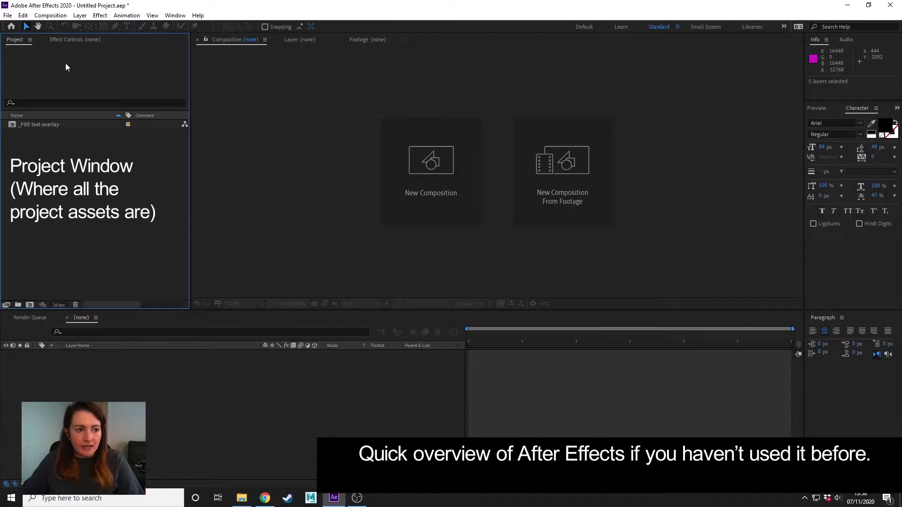
mouse_move(28, 54)
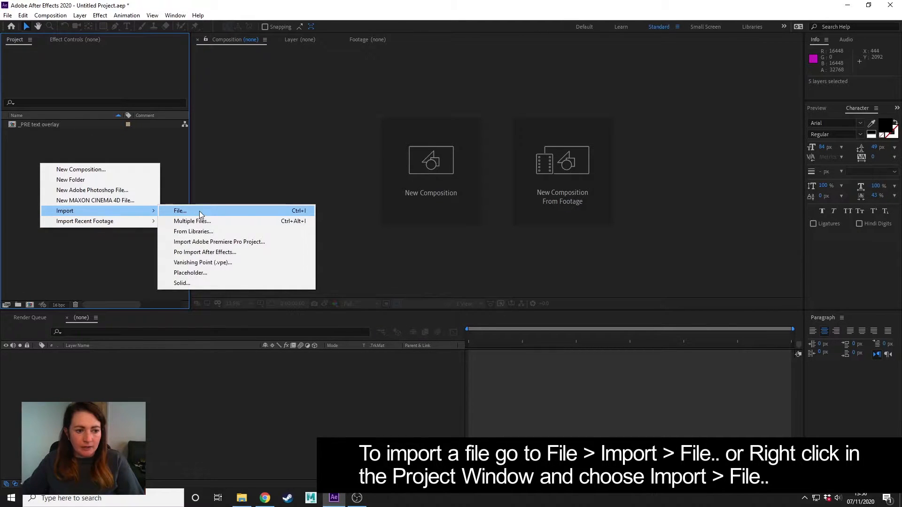
Step: Import the arnold_renderpasses_v002 EXR from masterLayer as Composition - Retain Layer Sizes
click(180, 210)
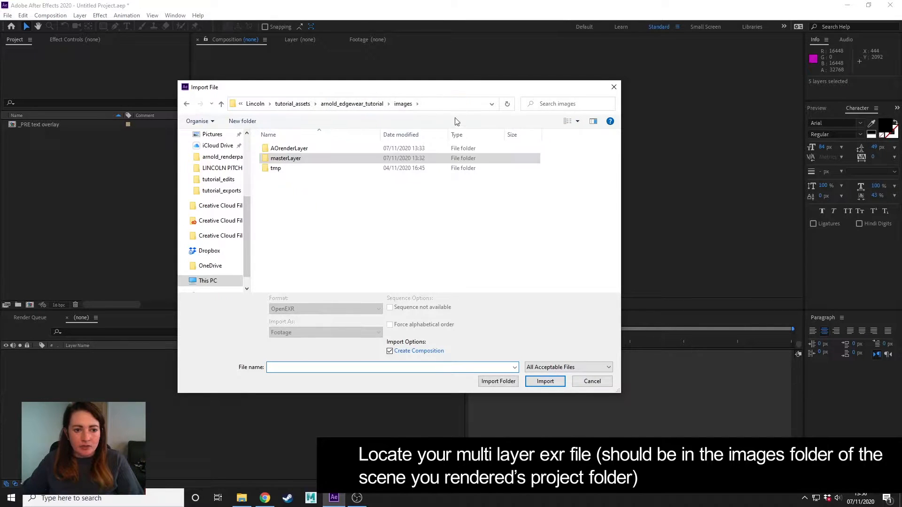
mouse_move(406, 103)
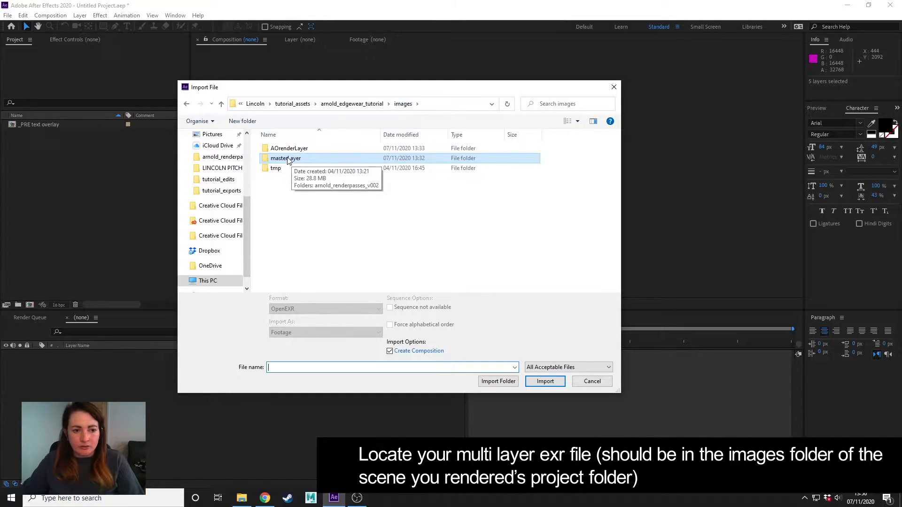
double_click(286, 158)
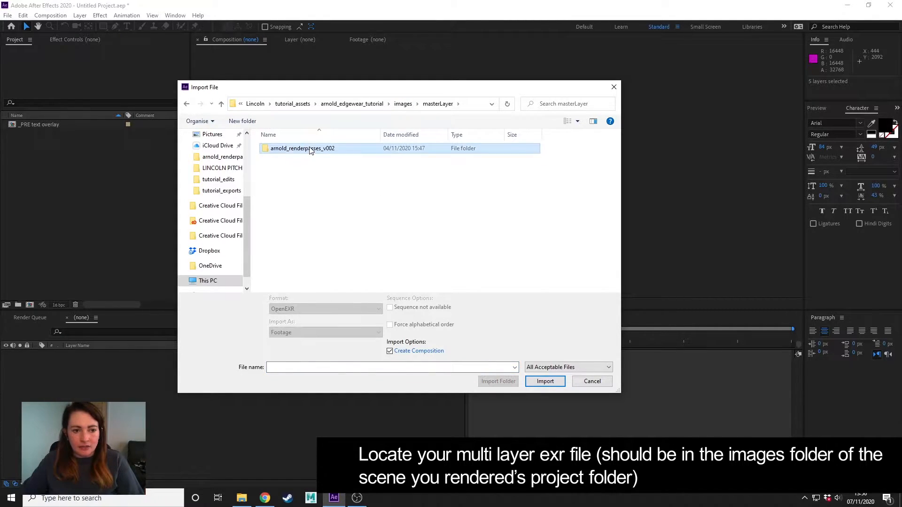
double_click(301, 148)
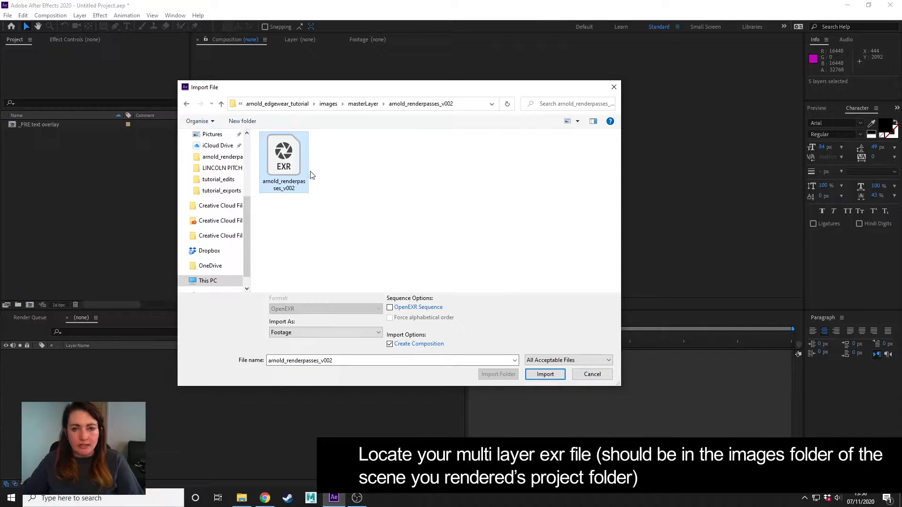
mouse_move(282, 155)
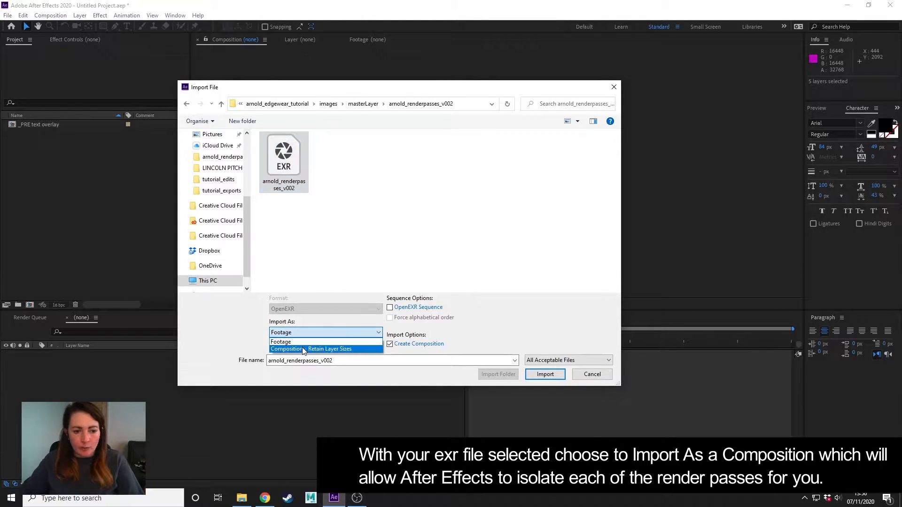
click(328, 350)
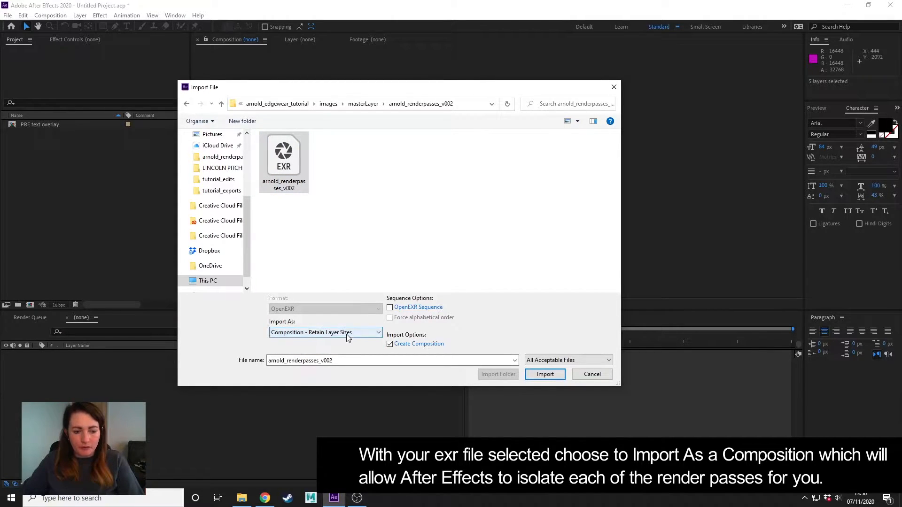
mouse_move(545, 374)
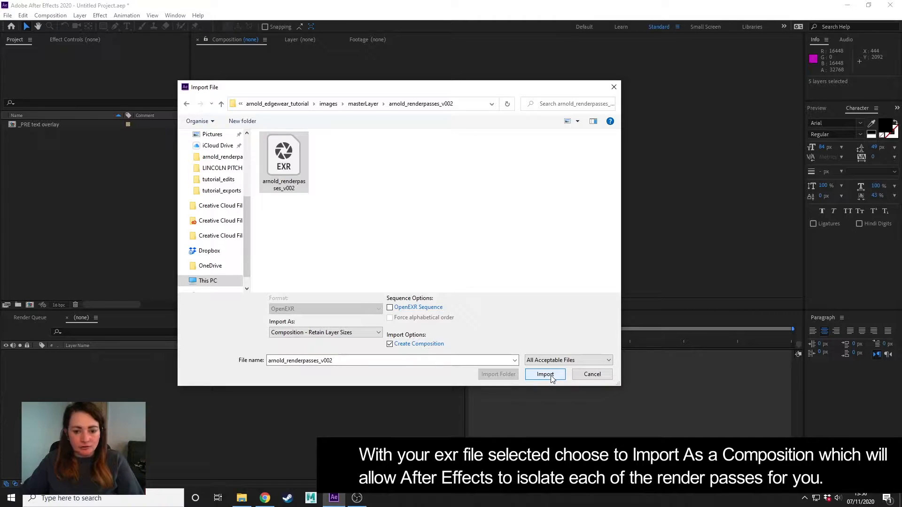
click(544, 375)
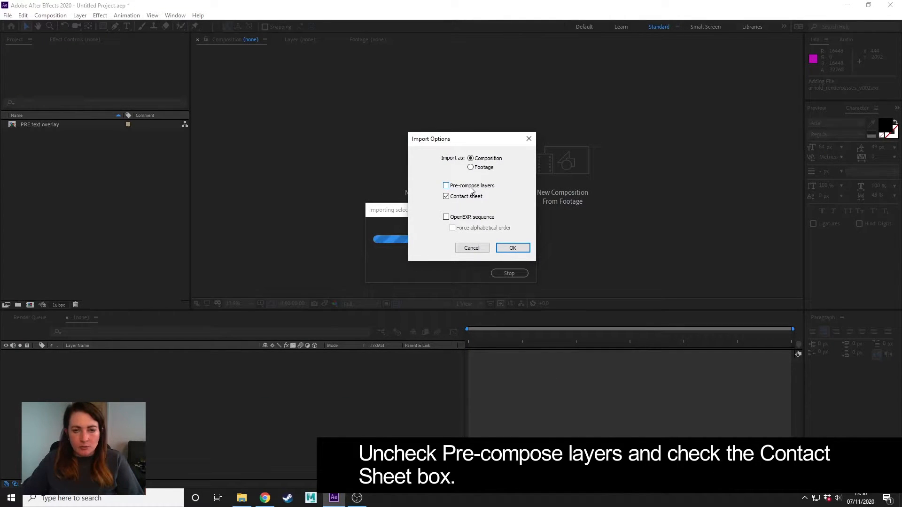
Step: Accept the import options without pre-composing layers, keeping the contact sheet
click(446, 197)
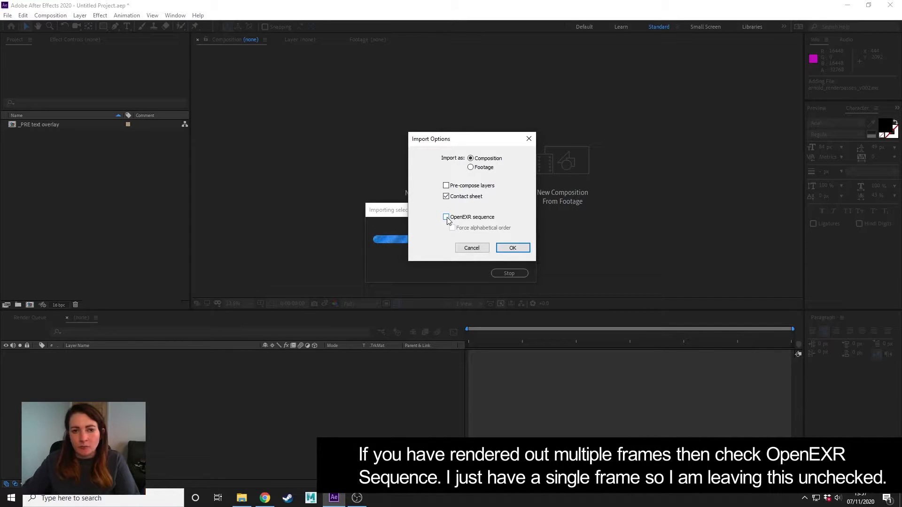
click(513, 247)
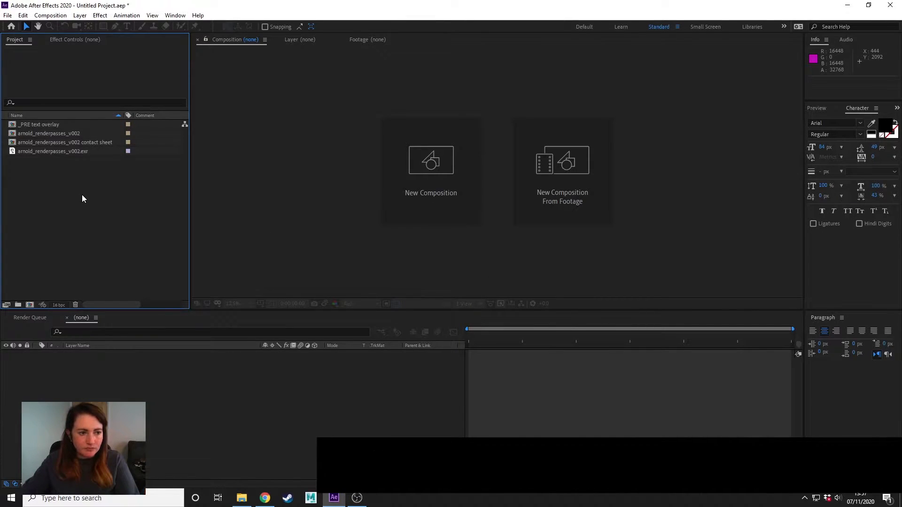
Step: Open the contact sheet composition and its labelled _PRE text overlay
click(51, 151)
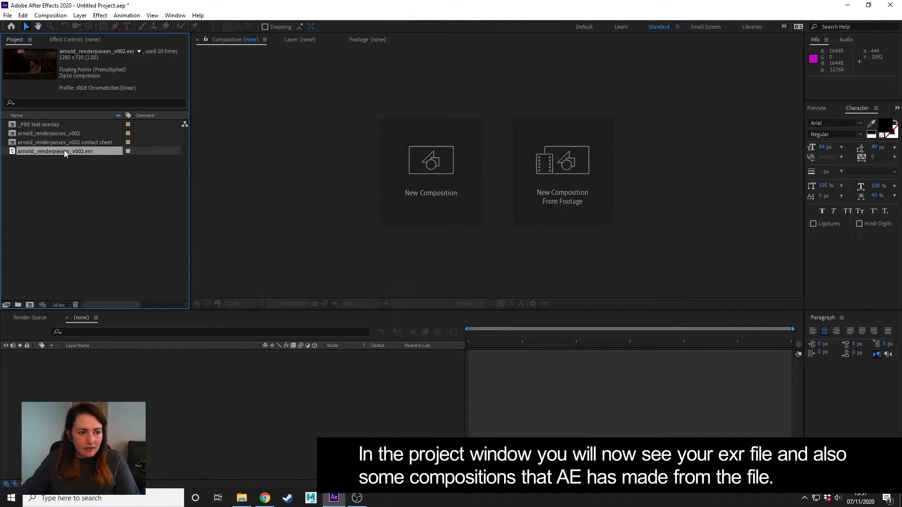
mouse_move(86, 149)
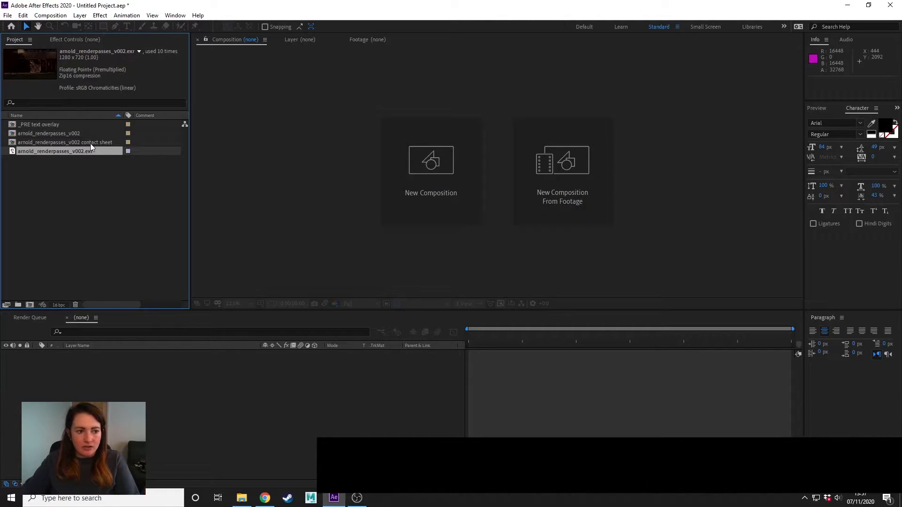
double_click(65, 142)
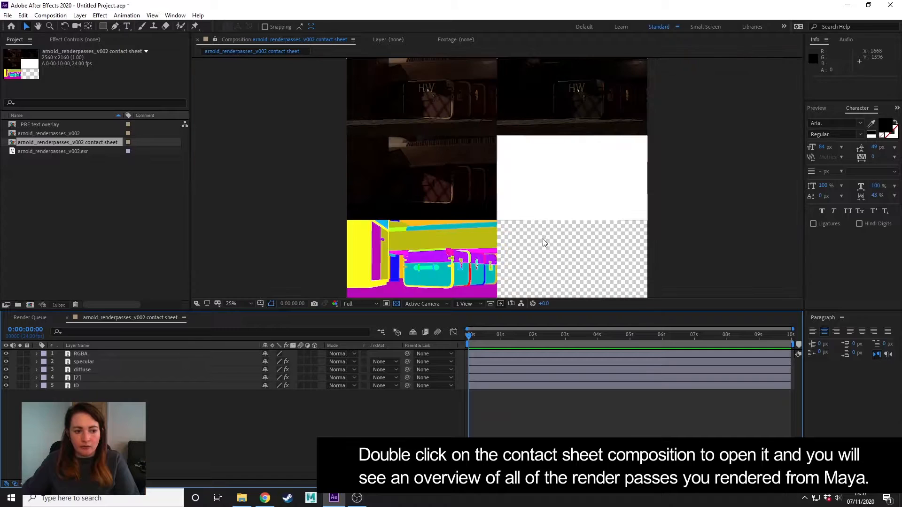
mouse_move(700, 245)
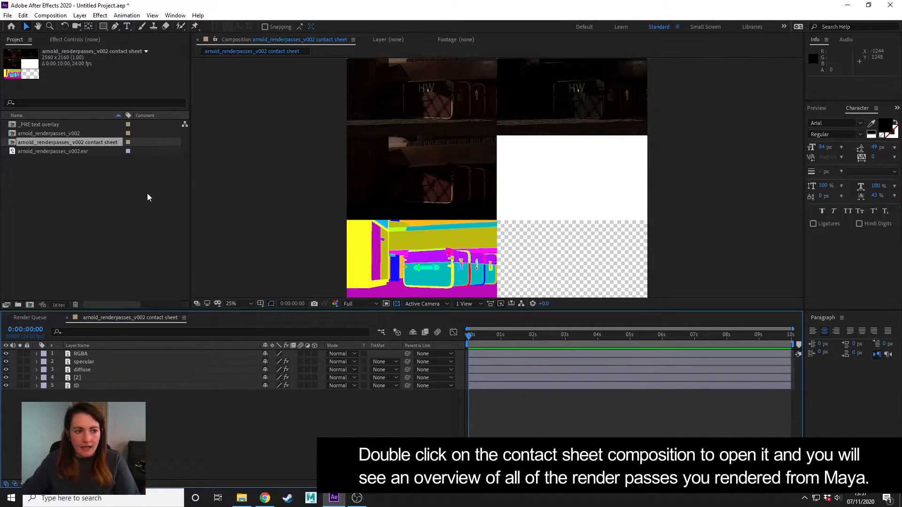
click(40, 124)
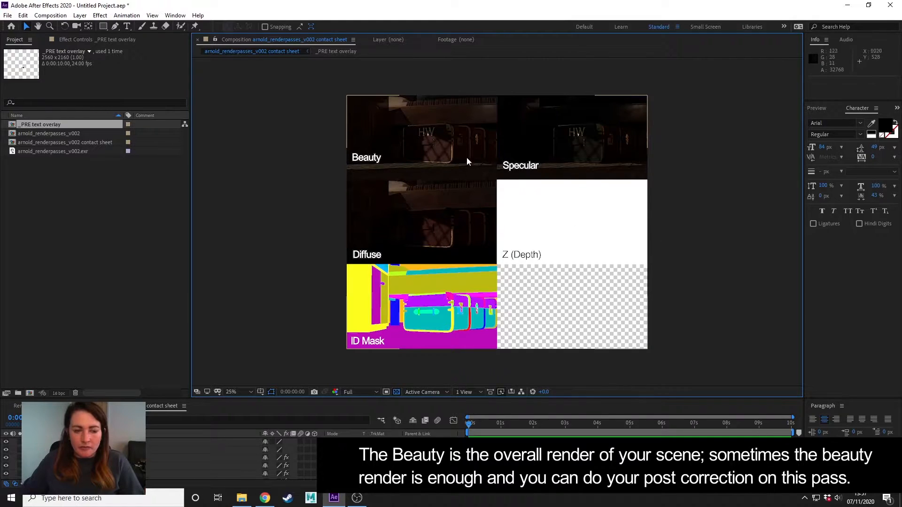
mouse_move(443, 138)
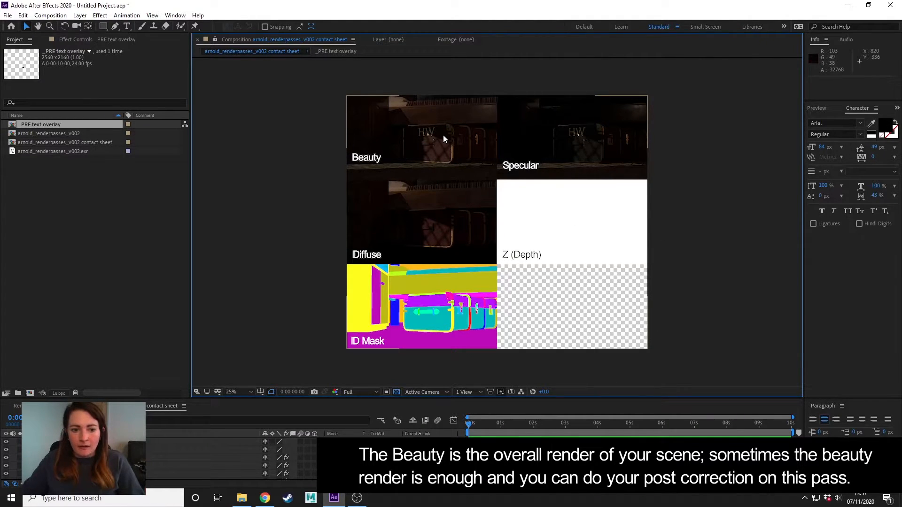
mouse_move(403, 138)
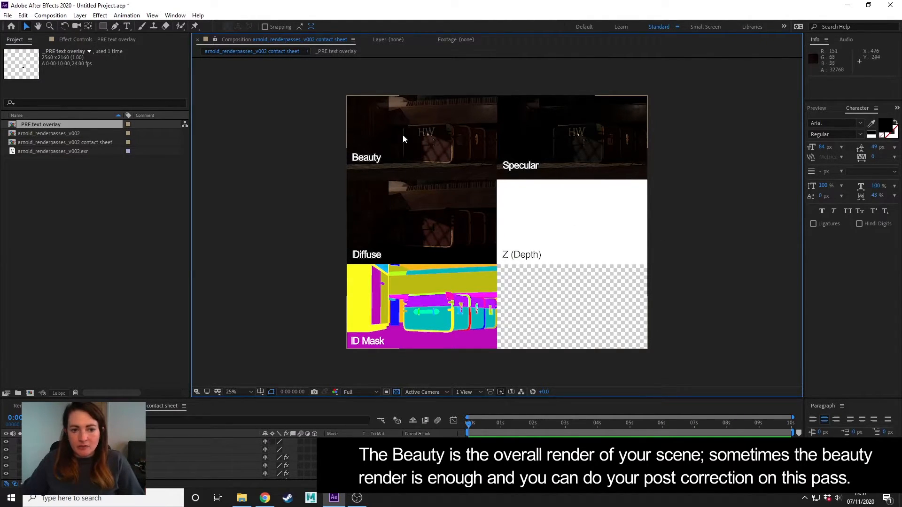
mouse_move(406, 113)
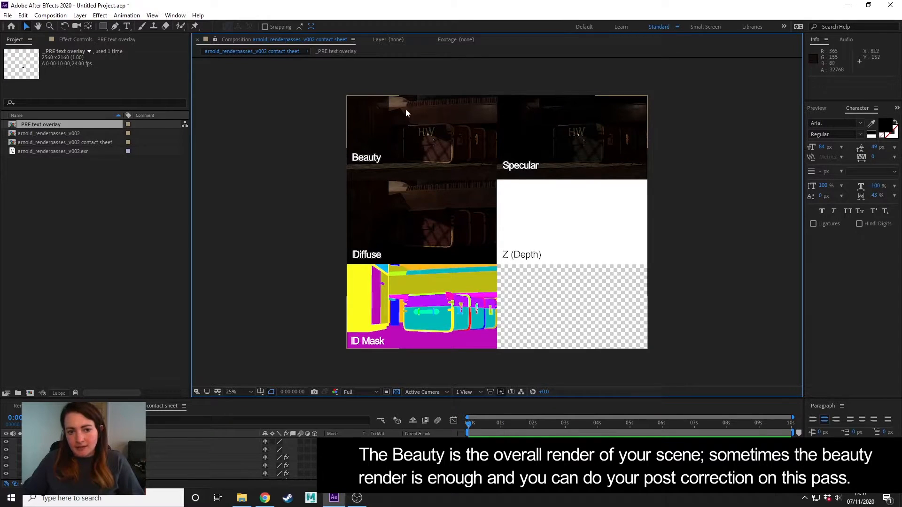
mouse_move(428, 137)
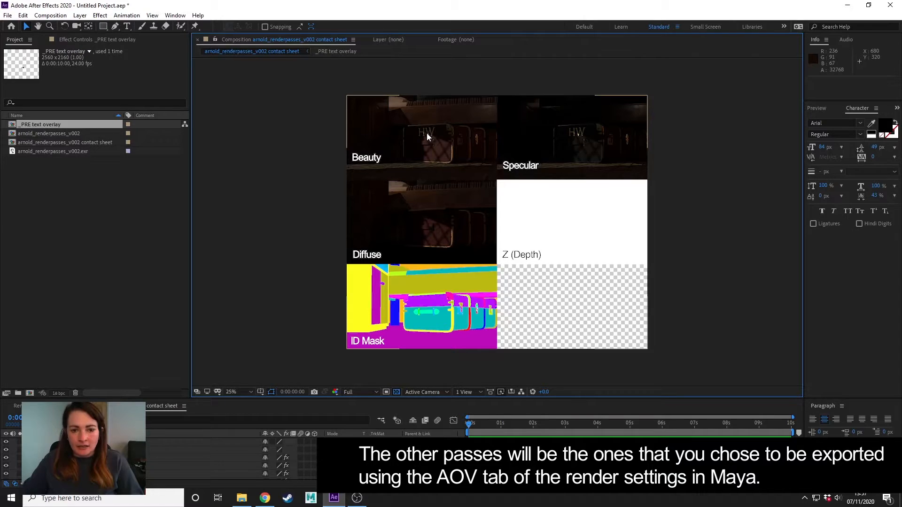
mouse_move(396, 223)
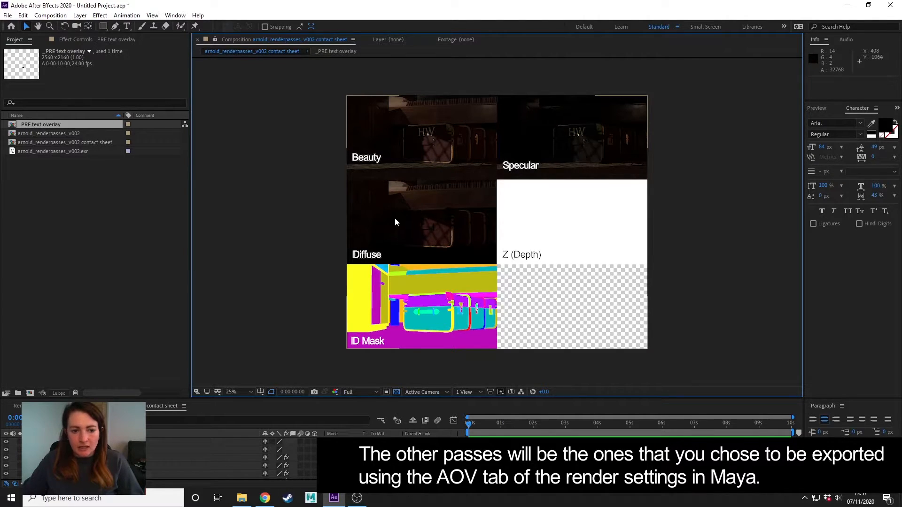
mouse_move(439, 324)
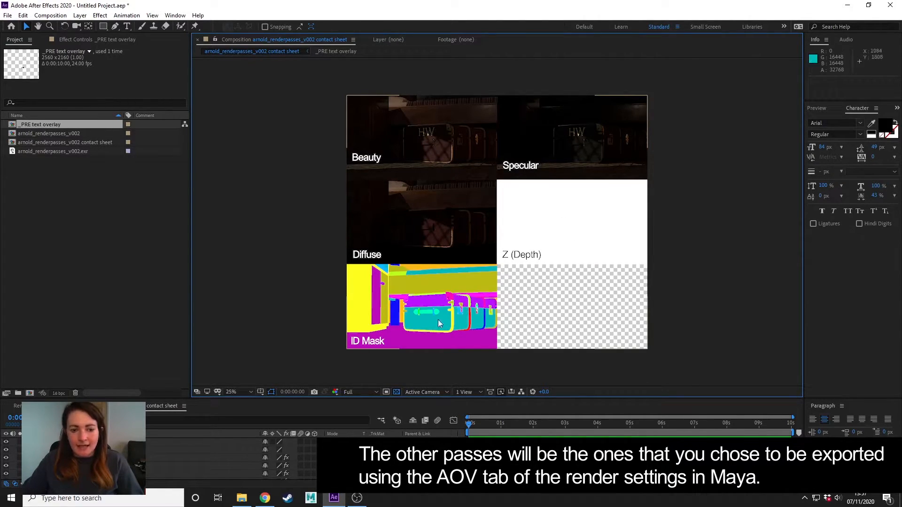
mouse_move(419, 217)
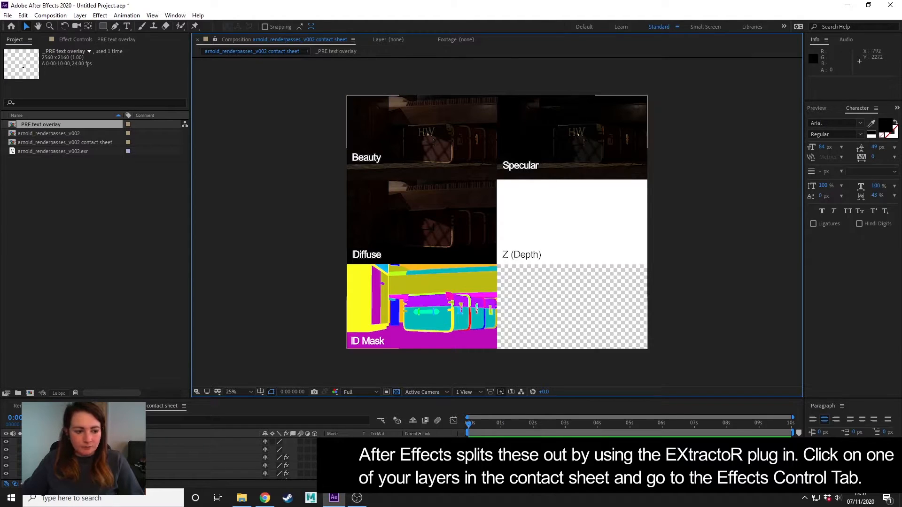
Step: Select the Specular tile and show its EXtractoR settings in Effect Controls
click(572, 137)
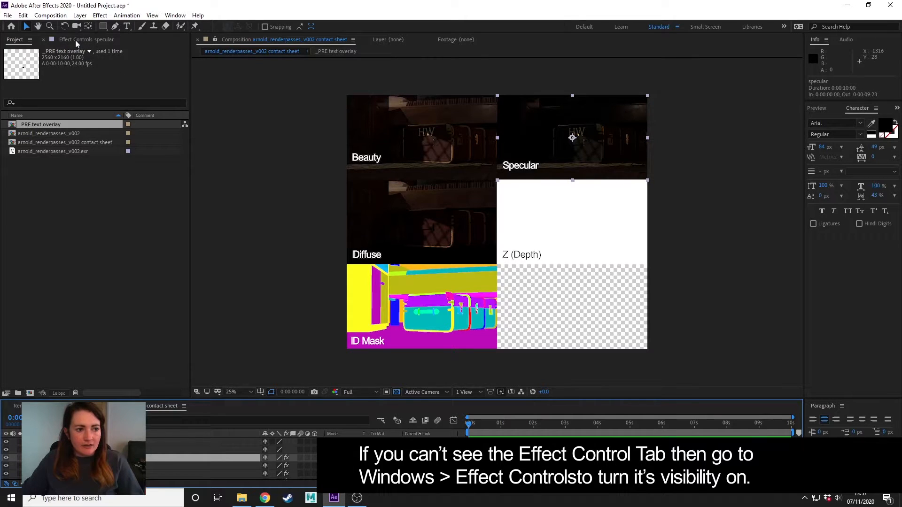
click(86, 40)
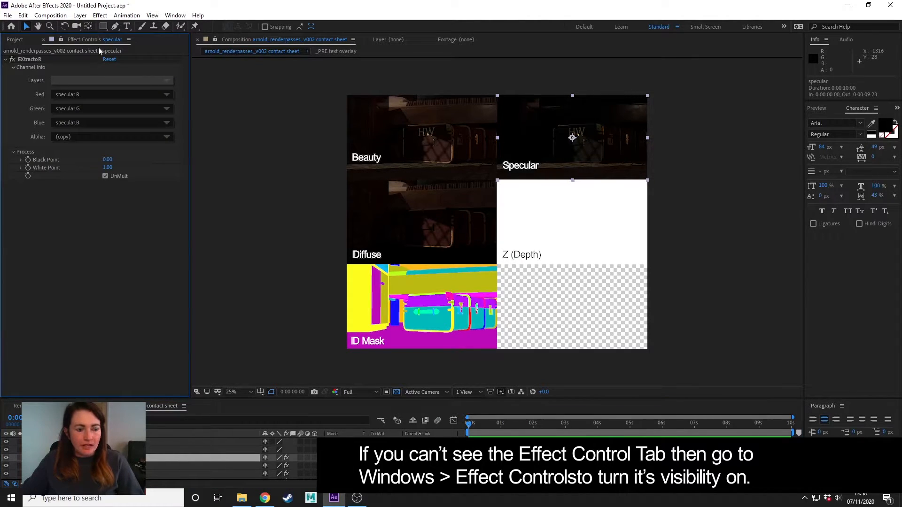
mouse_move(88, 149)
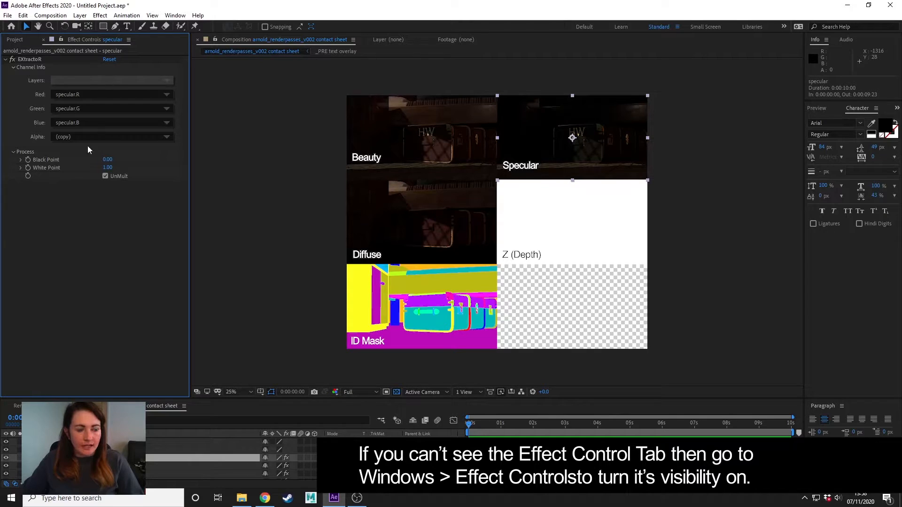
click(176, 15)
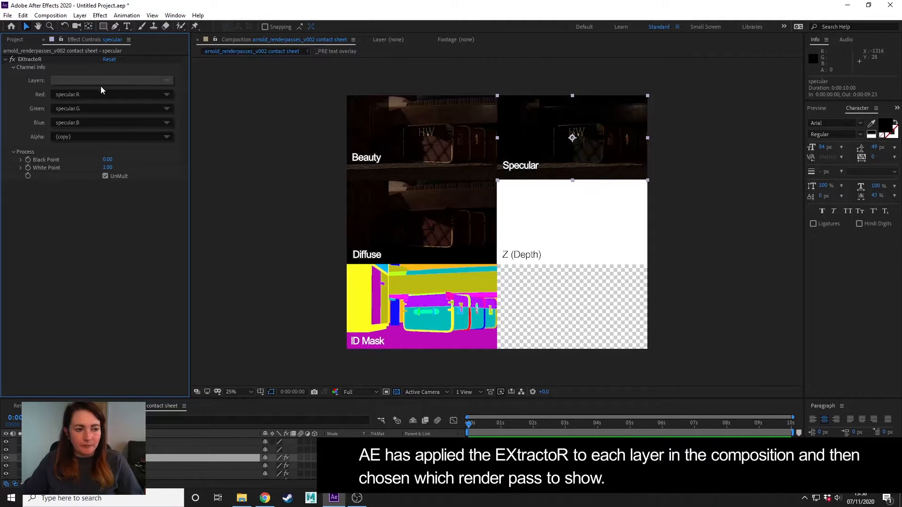
mouse_move(298, 154)
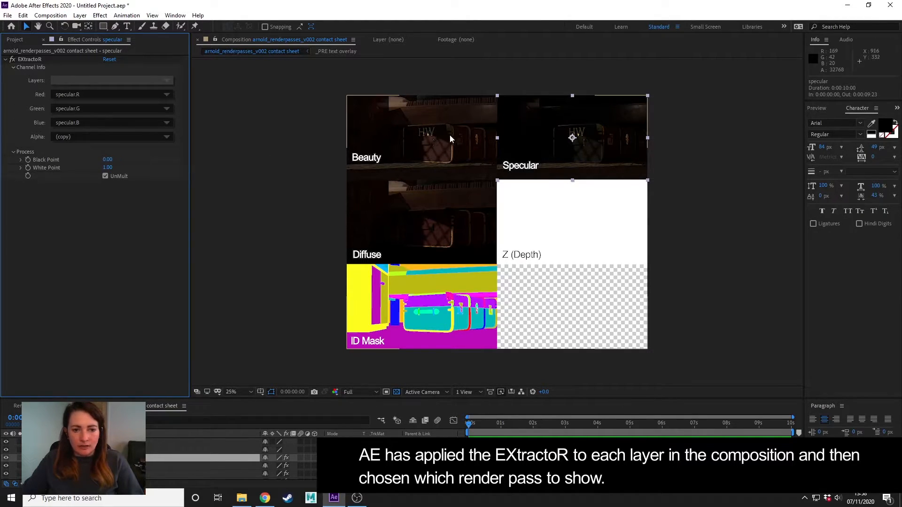
mouse_move(443, 150)
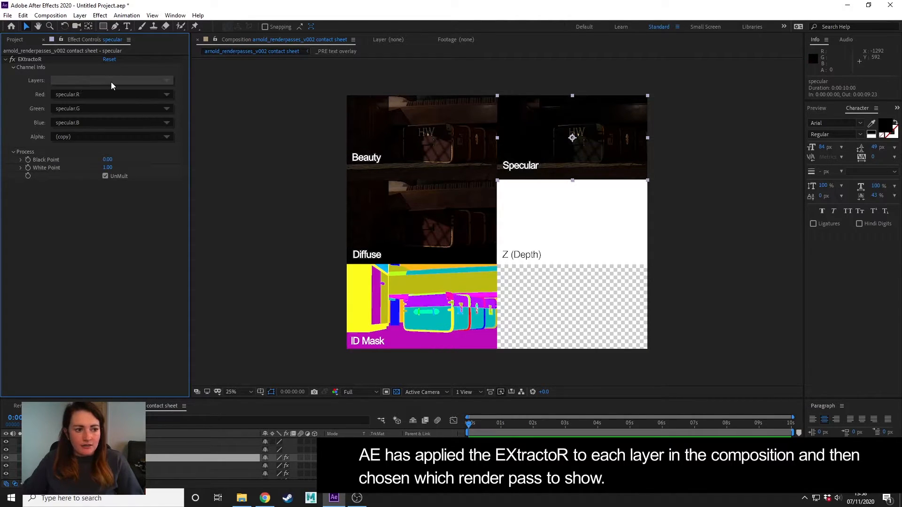
Step: Switch the layer's EXtractoR Layers choice to the Z depth pass
click(111, 80)
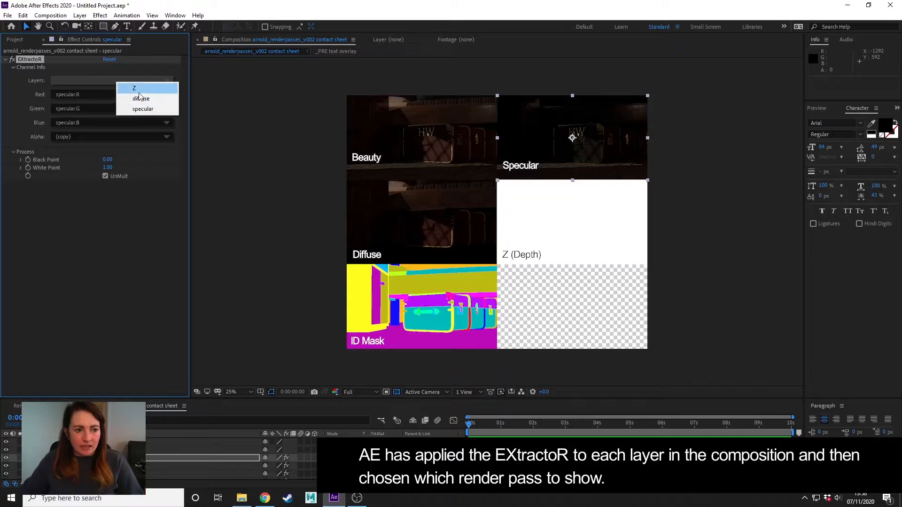
click(134, 88)
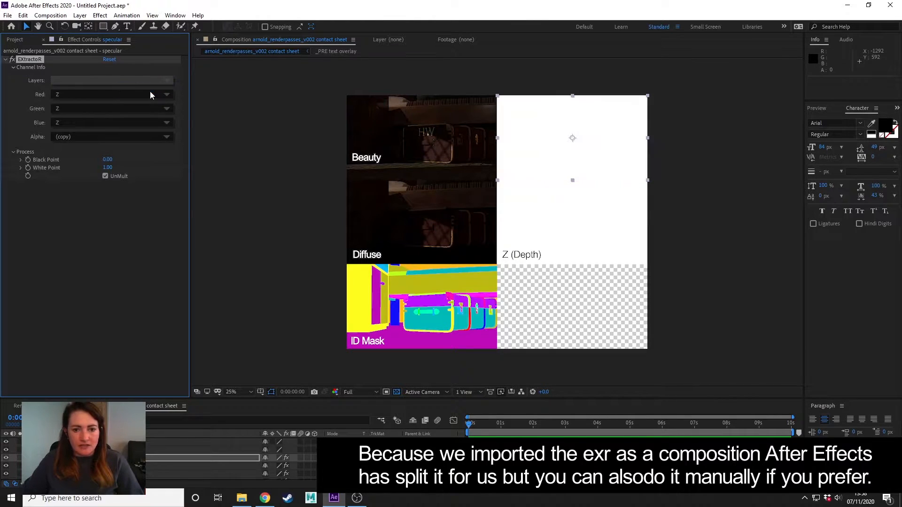
mouse_move(572, 153)
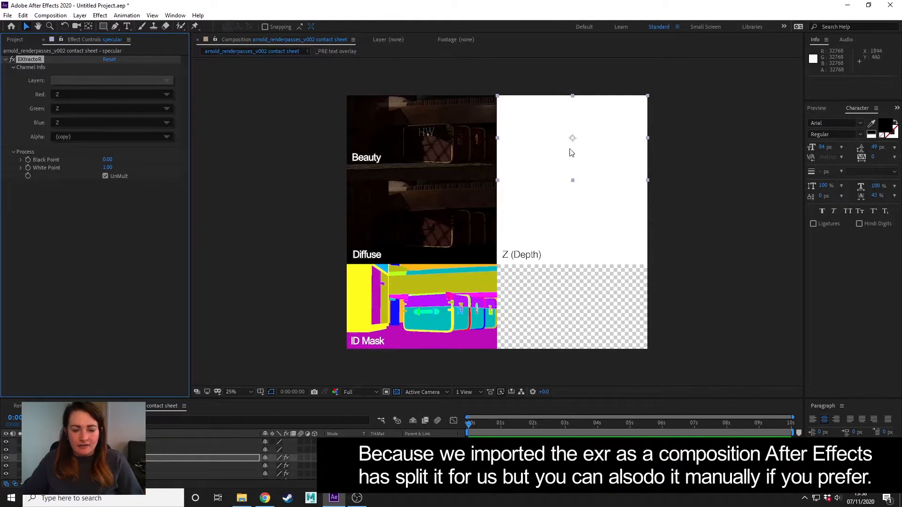
mouse_move(572, 152)
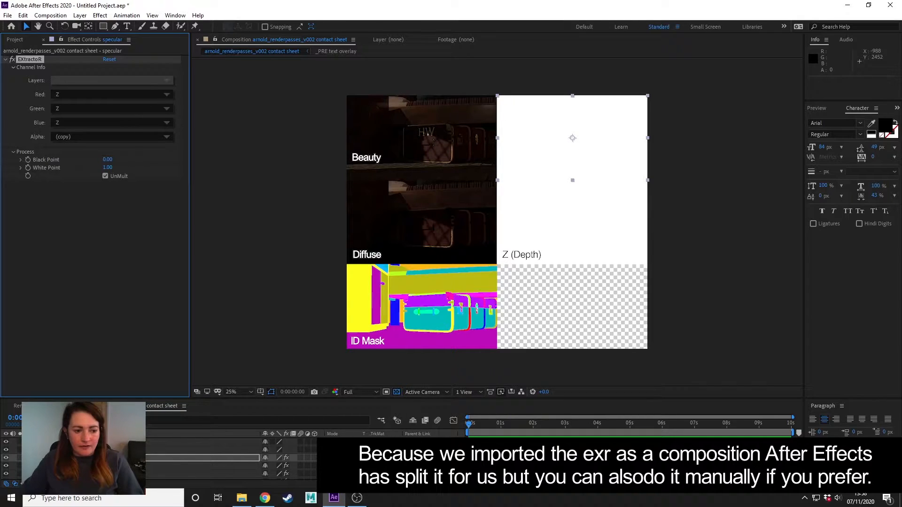
mouse_move(57, 75)
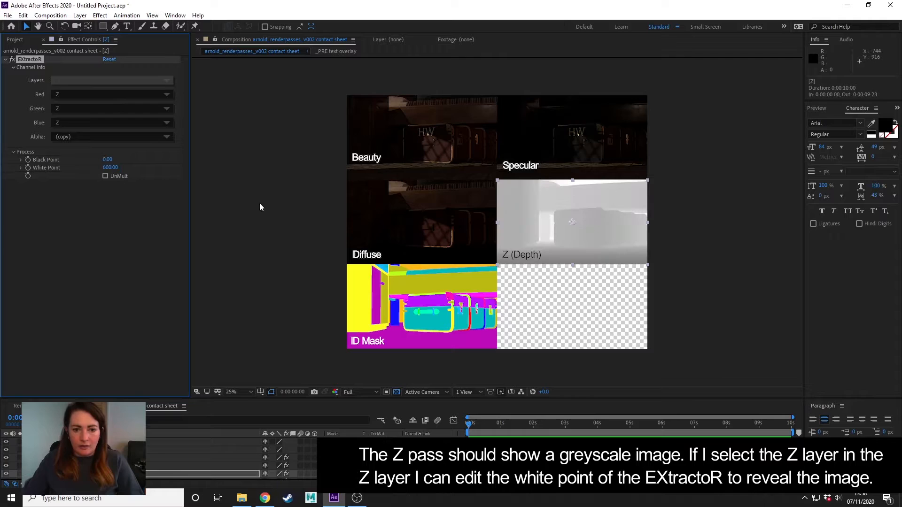
mouse_move(565, 206)
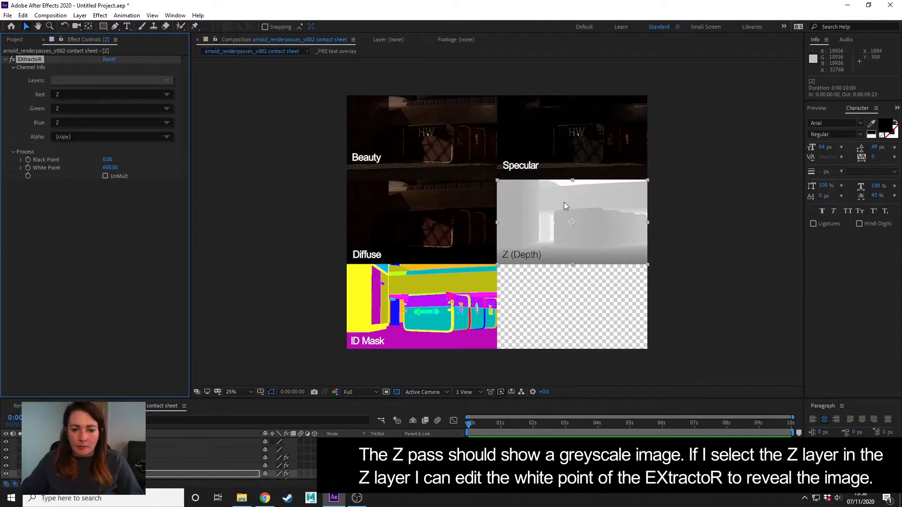
mouse_move(508, 217)
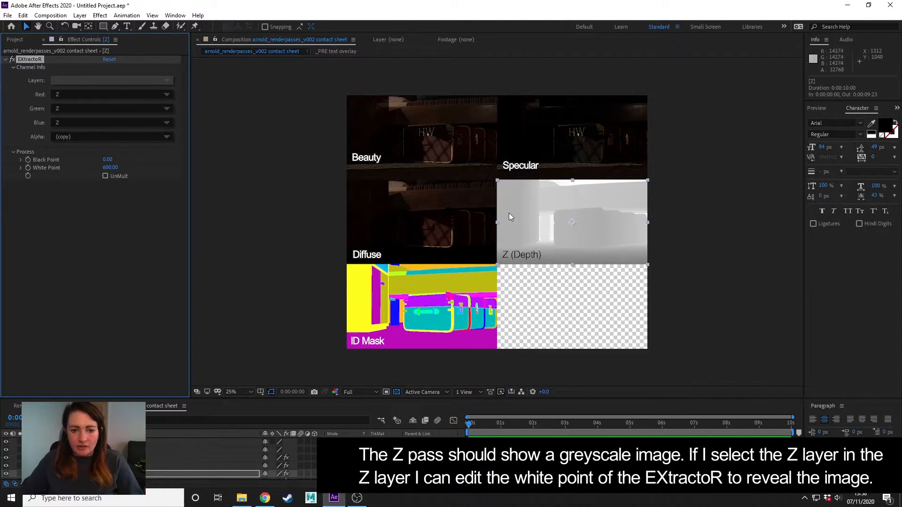
mouse_move(569, 228)
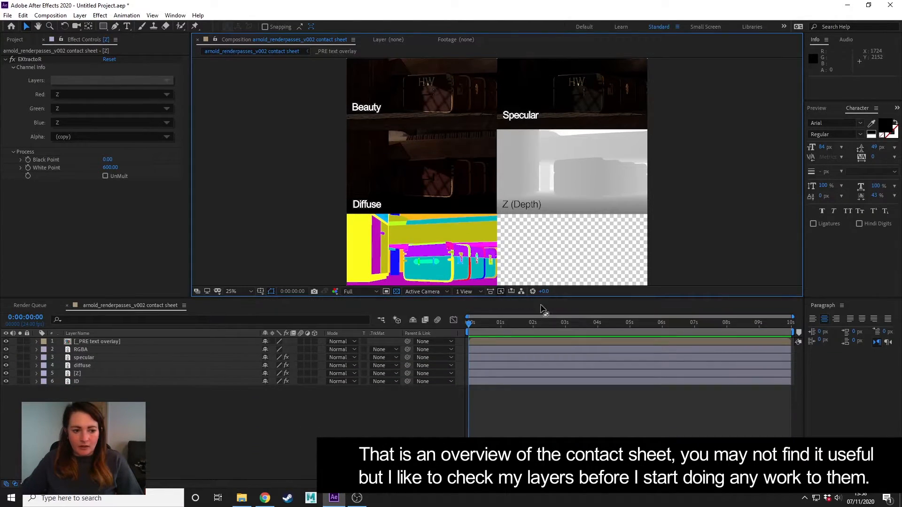
Step: Open arnold_renderpasses_v002 from the Project panel and hide its ID mask layer
click(14, 40)
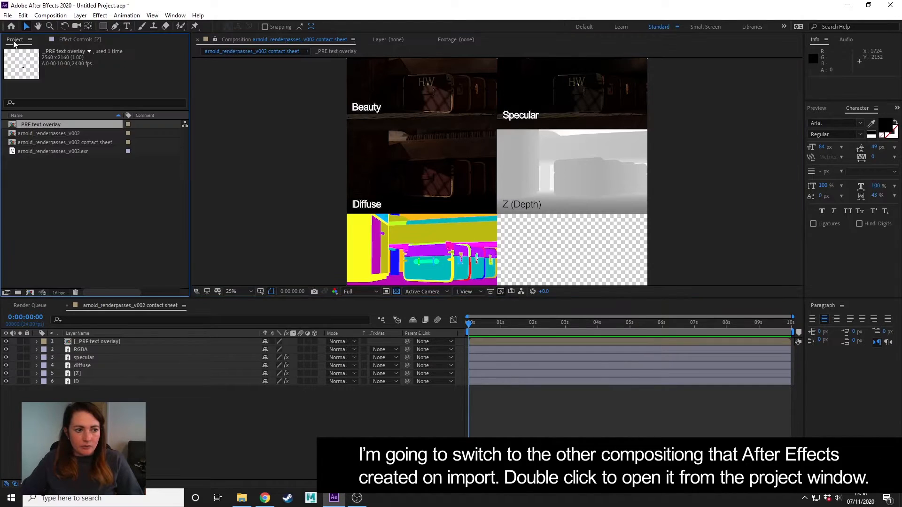
click(40, 124)
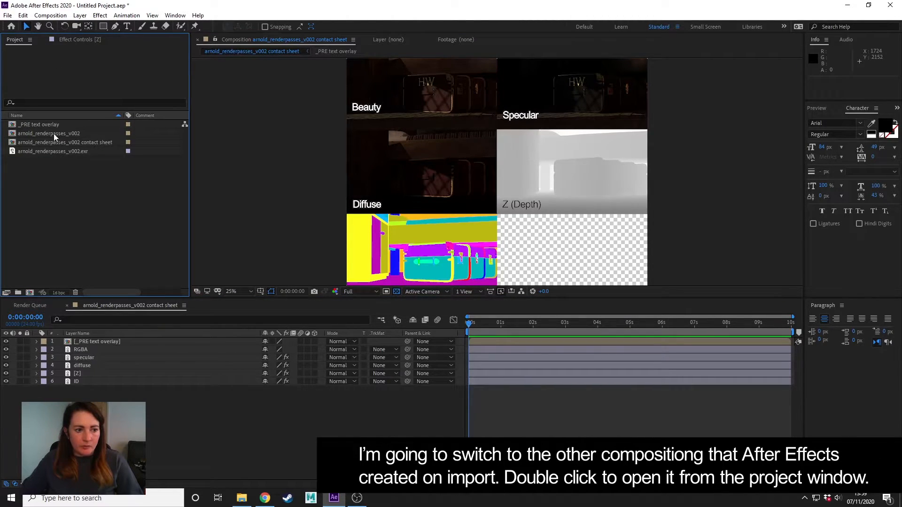
click(49, 132)
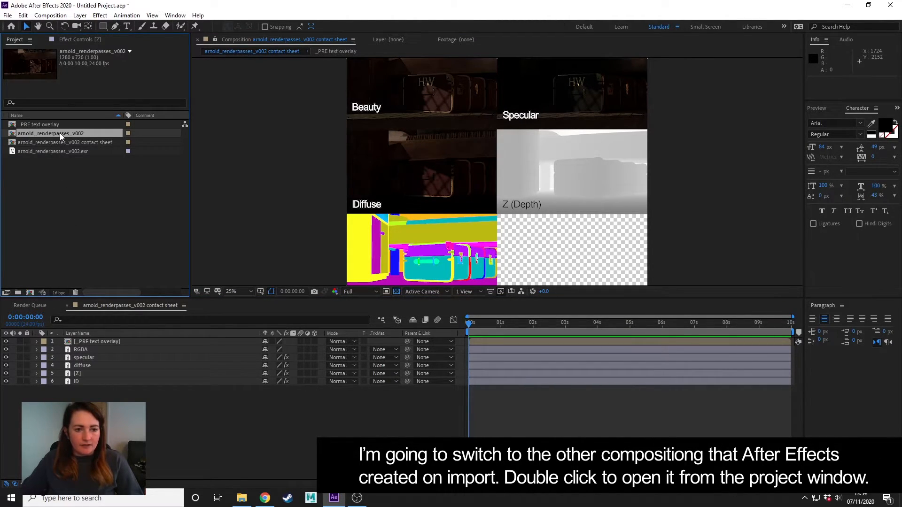
double_click(55, 133)
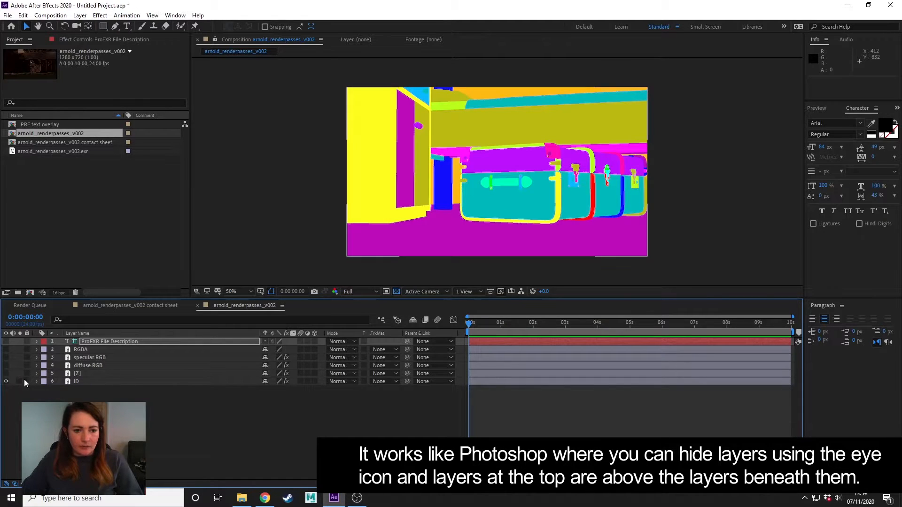
click(7, 341)
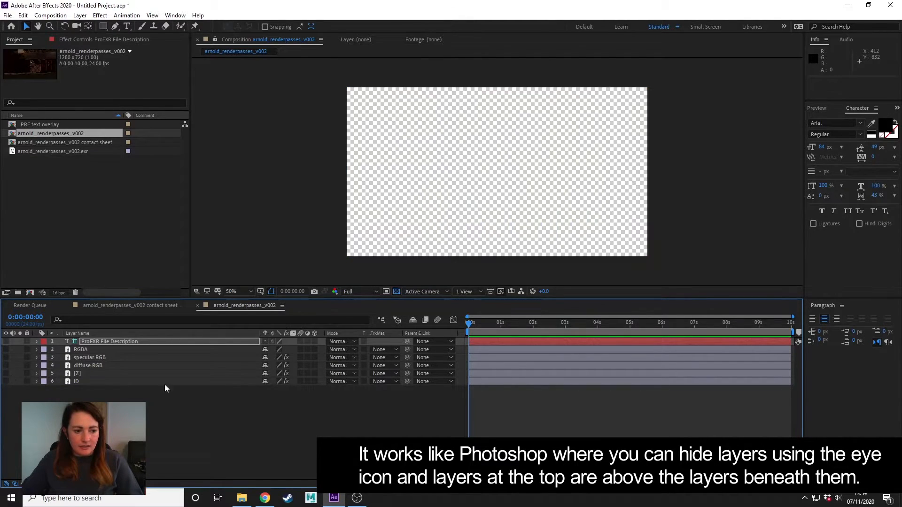
mouse_move(37, 400)
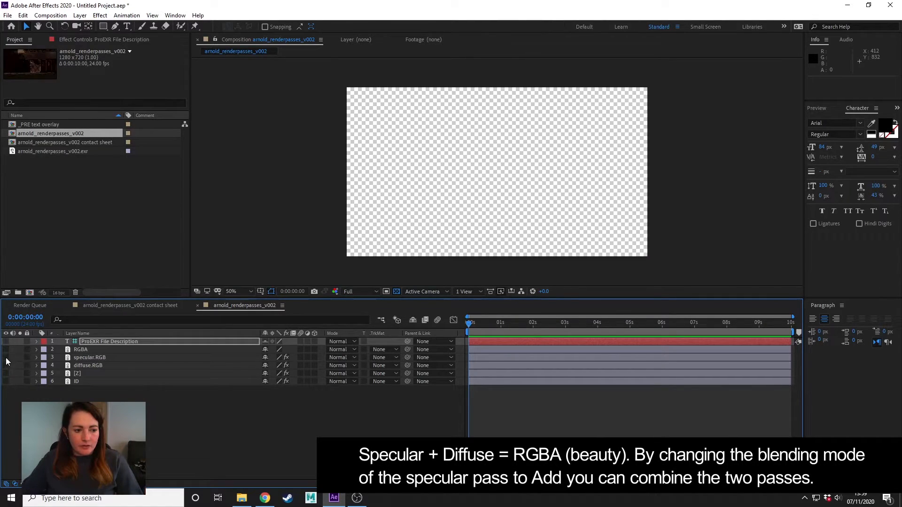
Step: Show the specular.RGB layer and set its blending mode to Add over the diffuse pass
click(7, 358)
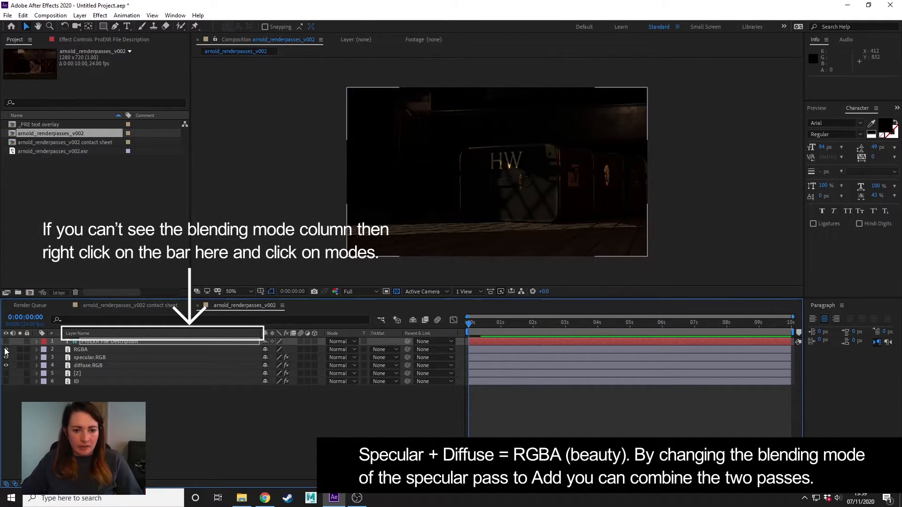
mouse_move(186, 360)
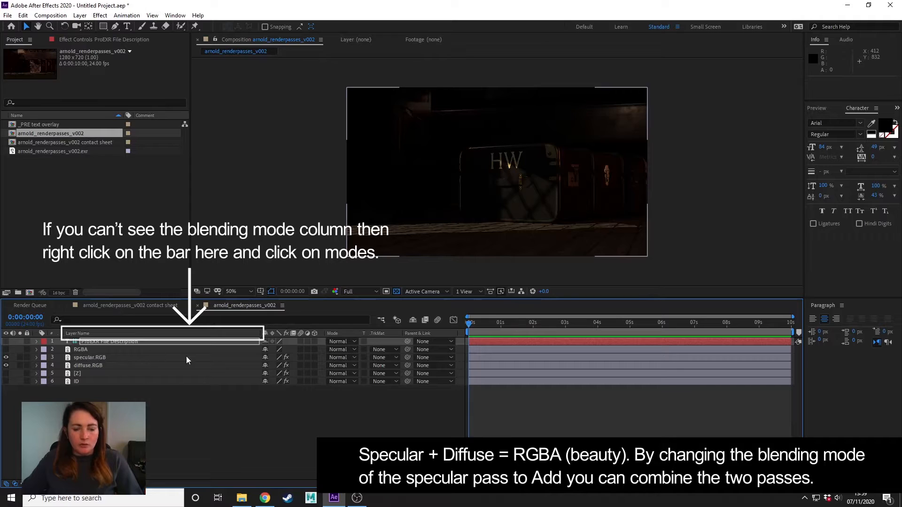
mouse_move(86, 361)
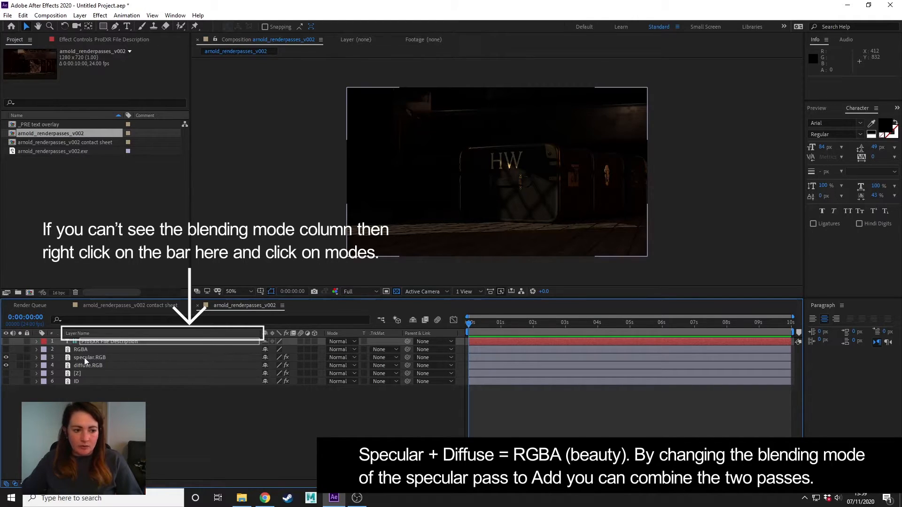
mouse_move(241, 361)
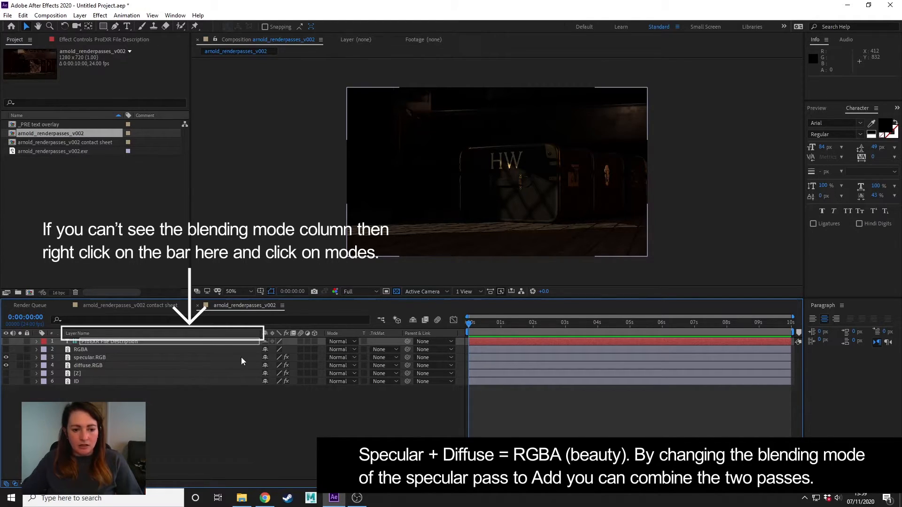
click(340, 342)
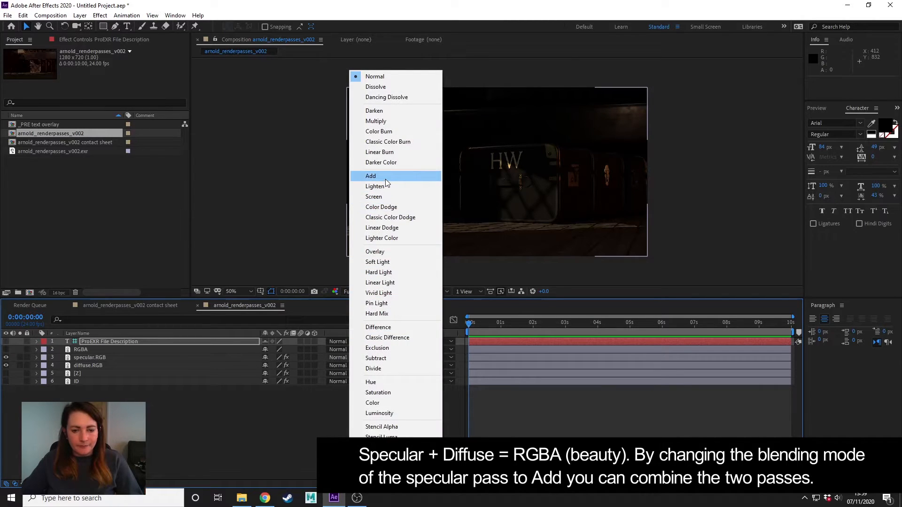
click(371, 176)
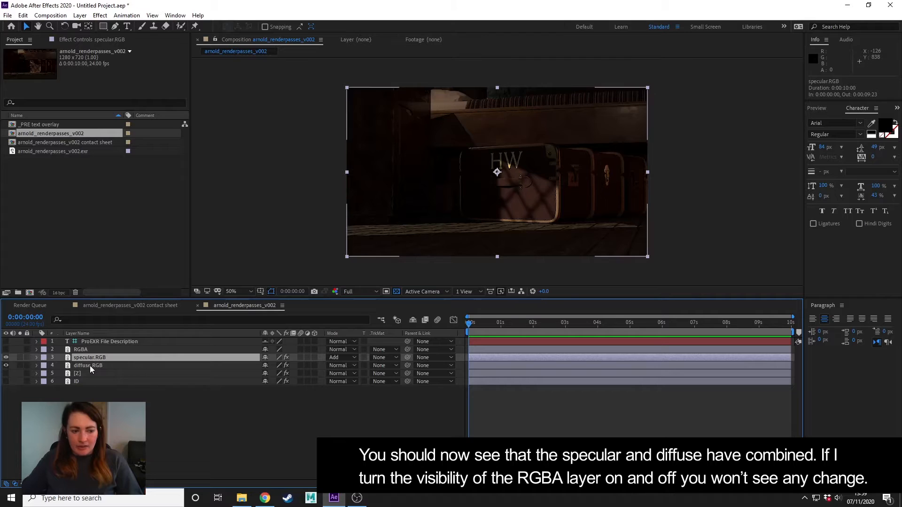
click(5, 366)
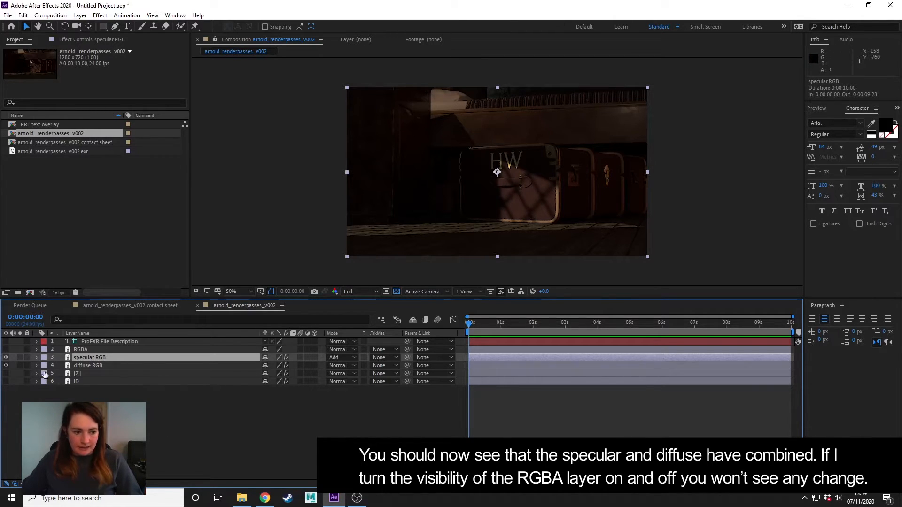
click(6, 350)
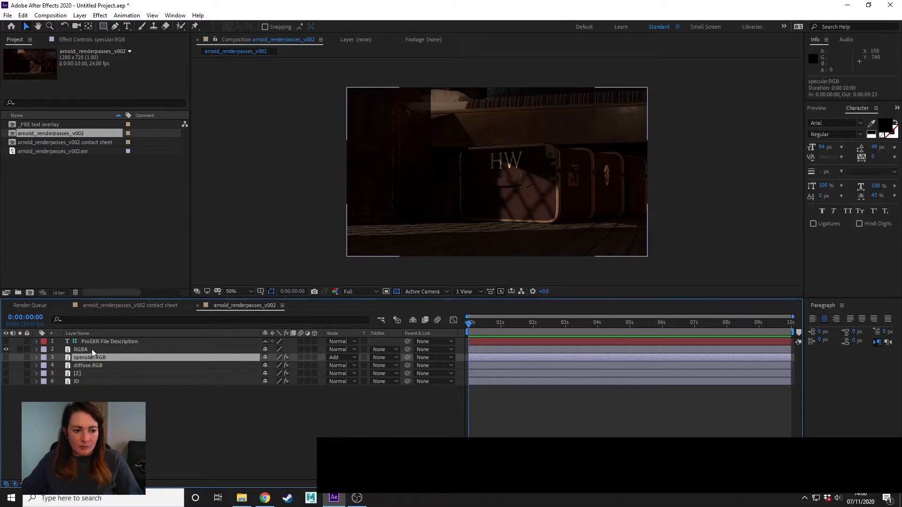
Step: Apply Levels to the RGBA layer and lower Input White to about 16705
click(80, 349)
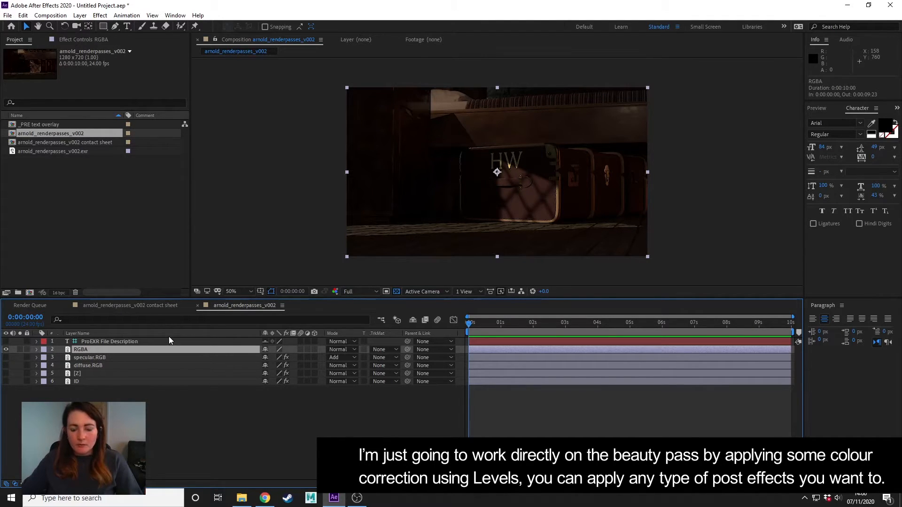
mouse_move(379, 140)
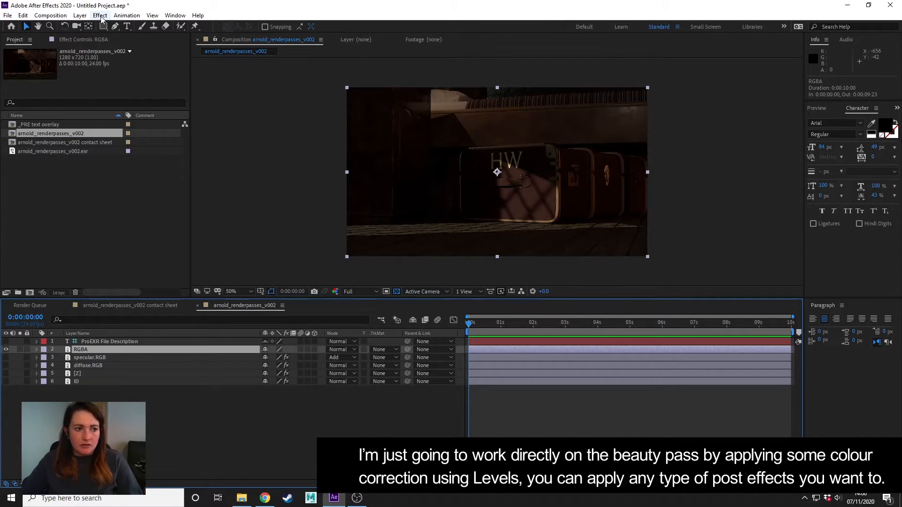
click(100, 15)
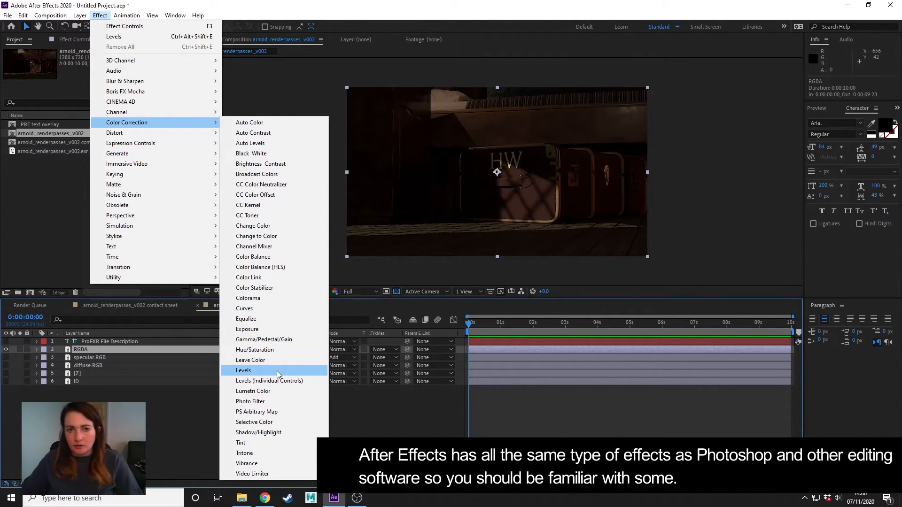
mouse_move(253, 391)
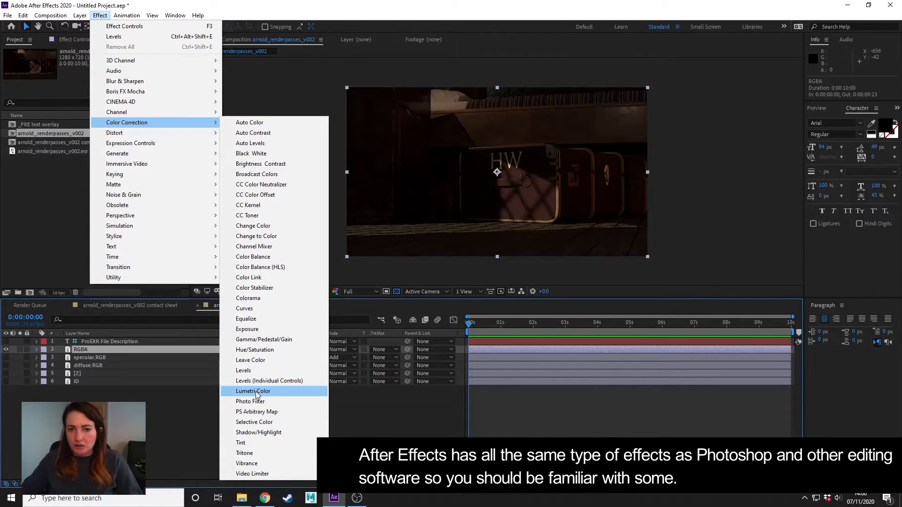
mouse_move(242, 371)
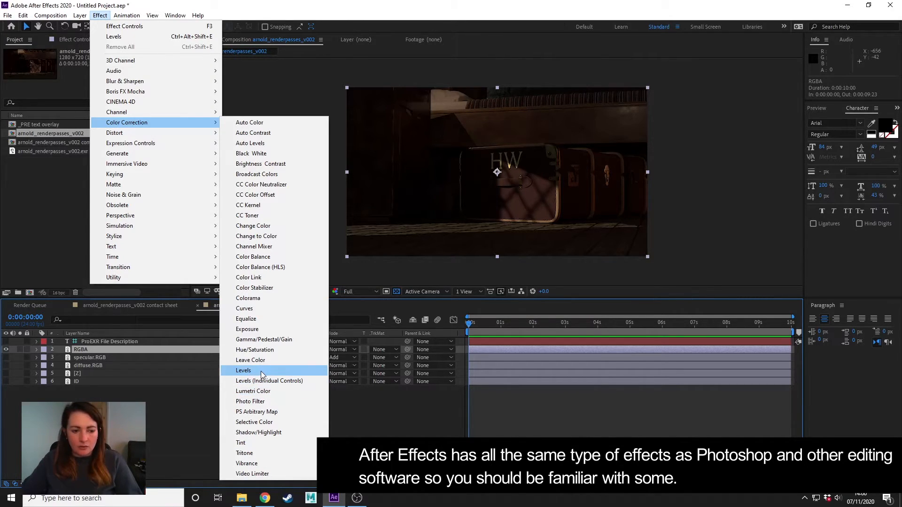
click(242, 371)
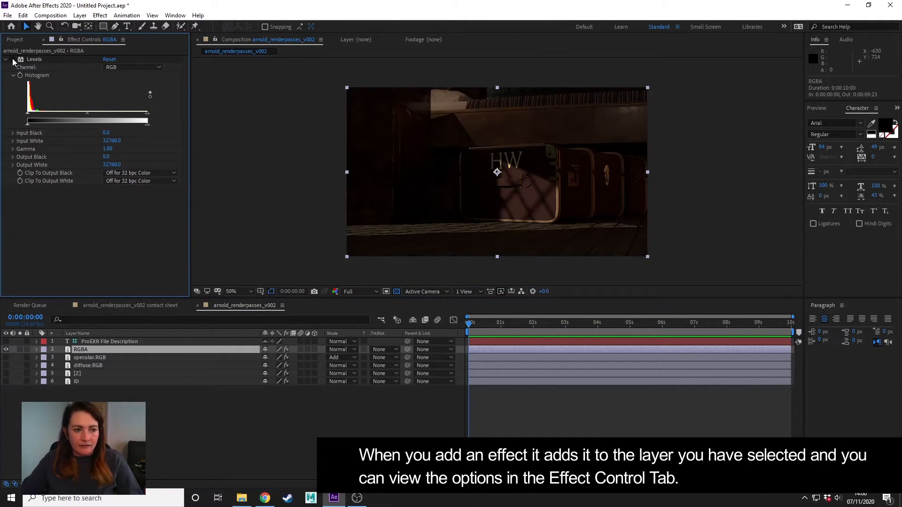
drag(146, 120, 138, 120)
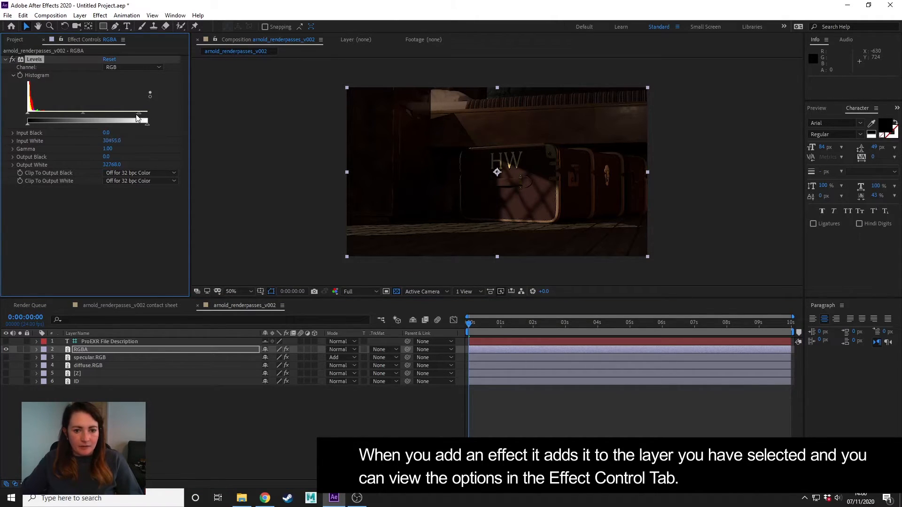
drag(139, 114, 82, 121)
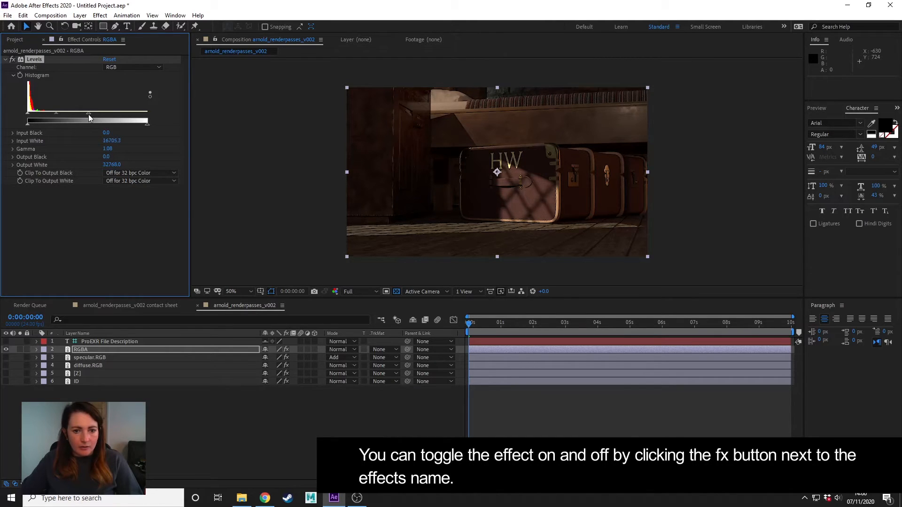
Step: Toggle the Levels effect off and back on to compare the brightening
click(11, 60)
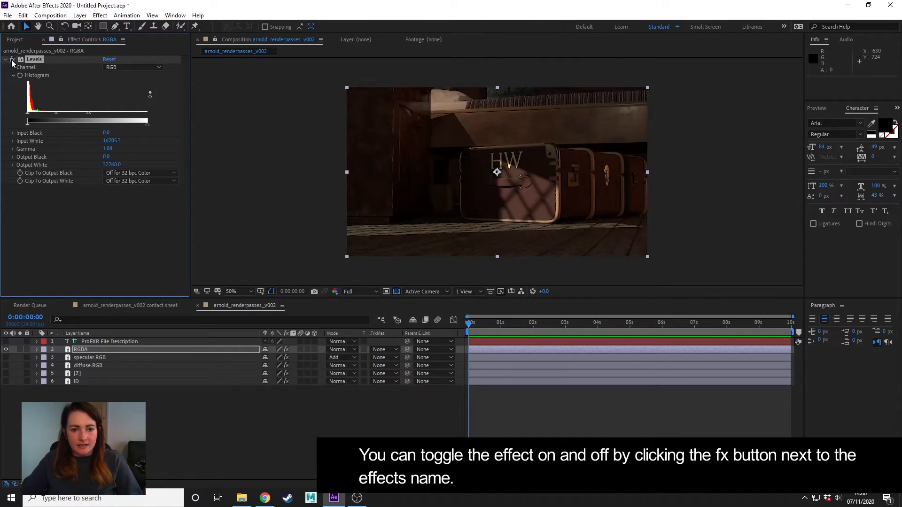
click(11, 60)
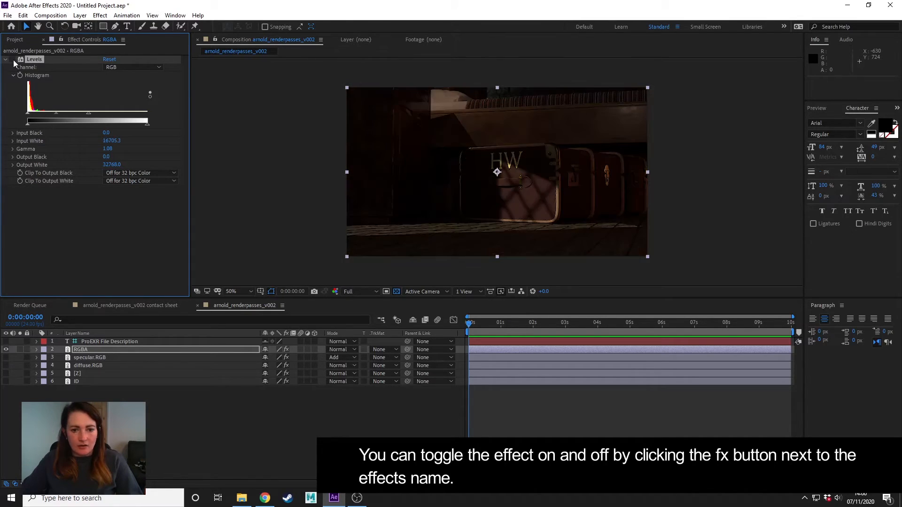
click(12, 59)
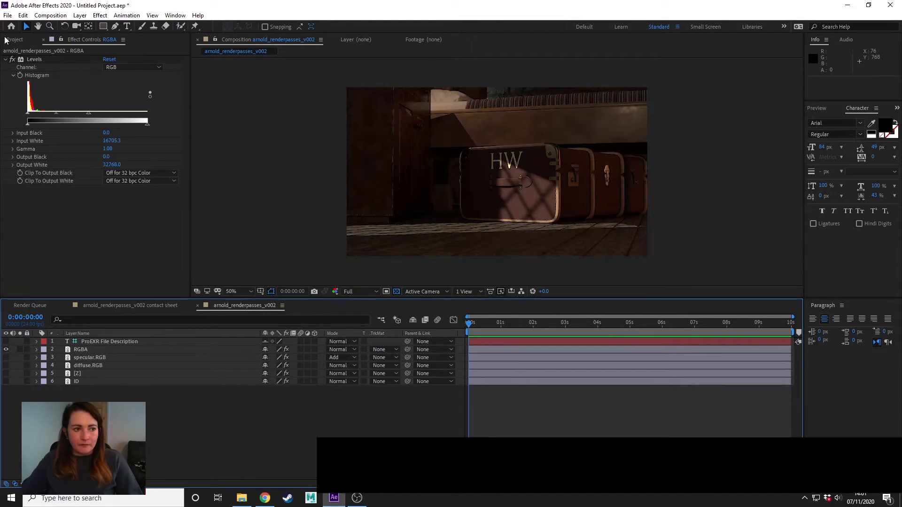
Step: Import the ambient occlusion EXR from the AOrenderLayer folder without creating a composition
click(14, 39)
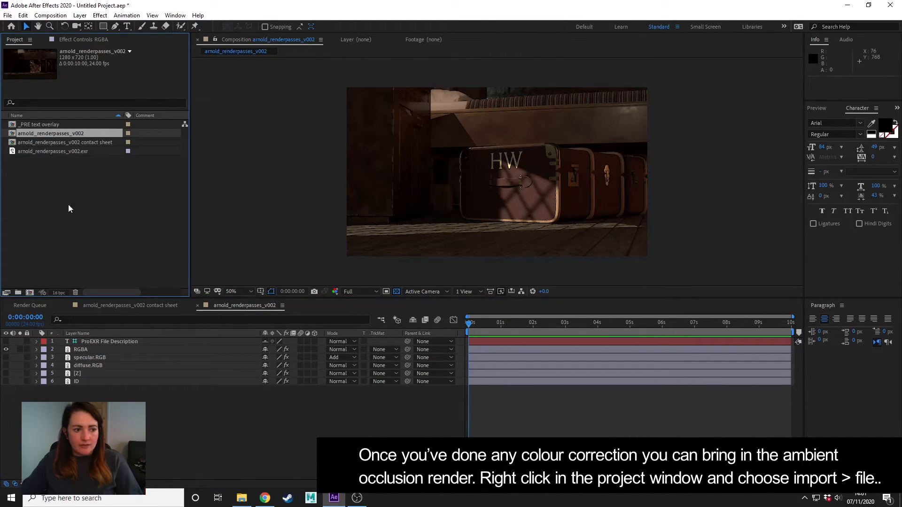
right_click(69, 209)
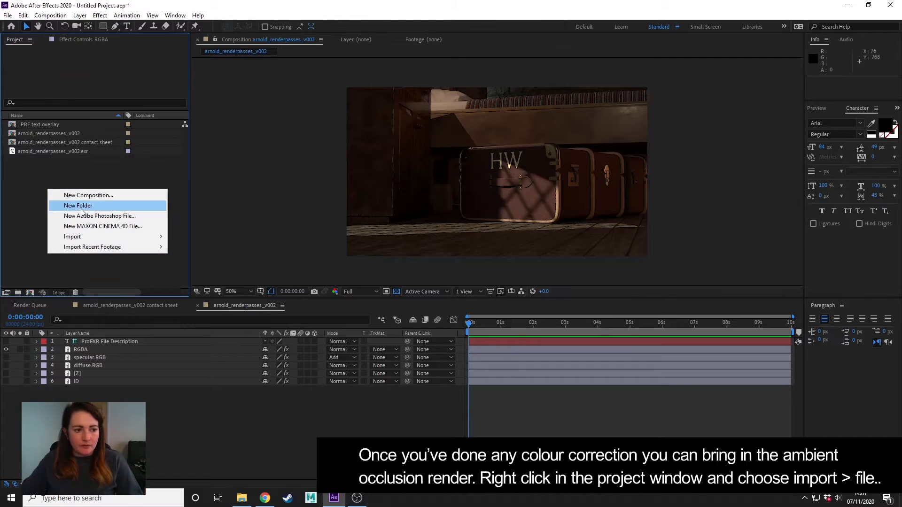
click(72, 237)
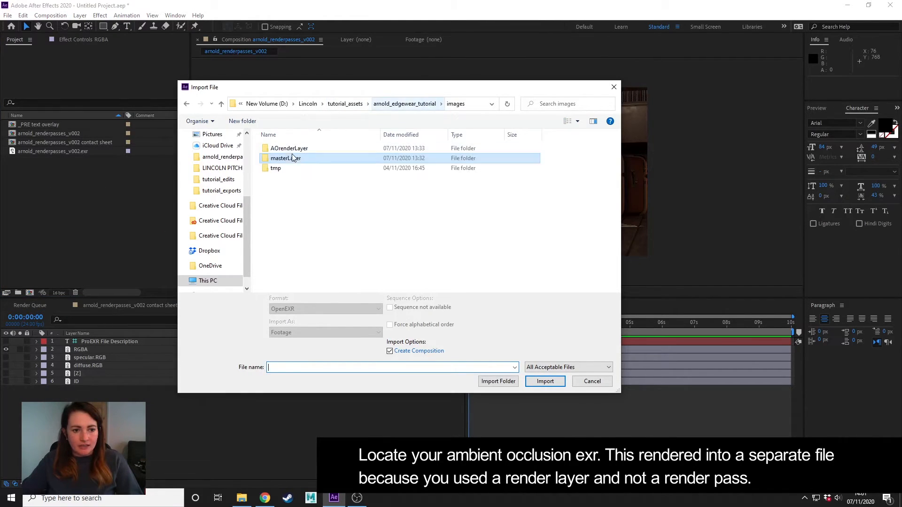
double_click(288, 147)
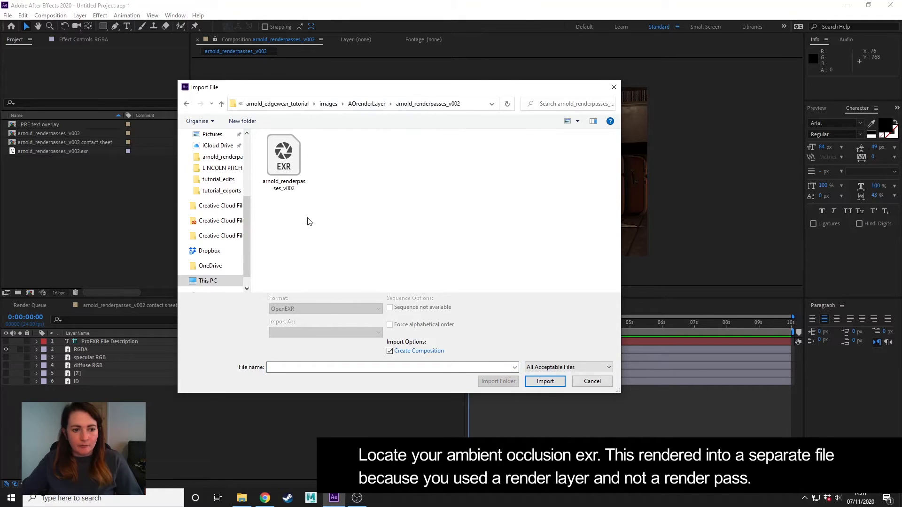
click(283, 153)
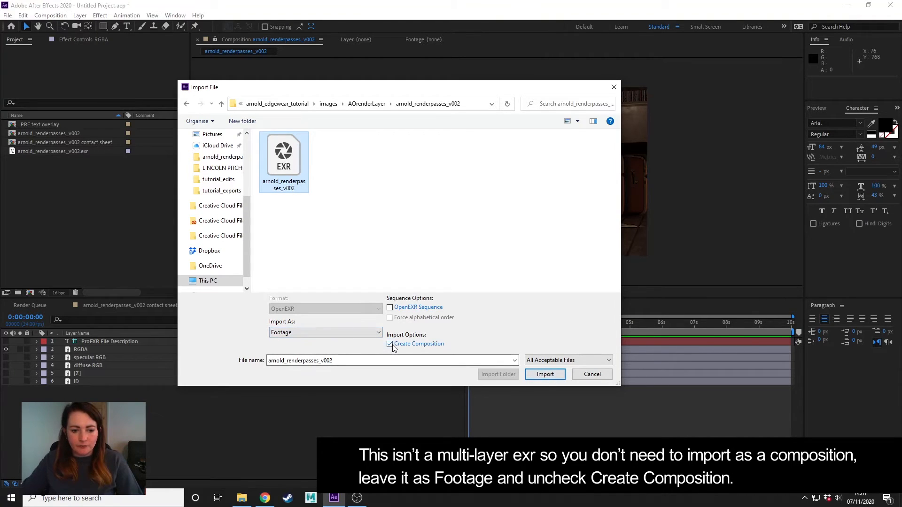
click(544, 374)
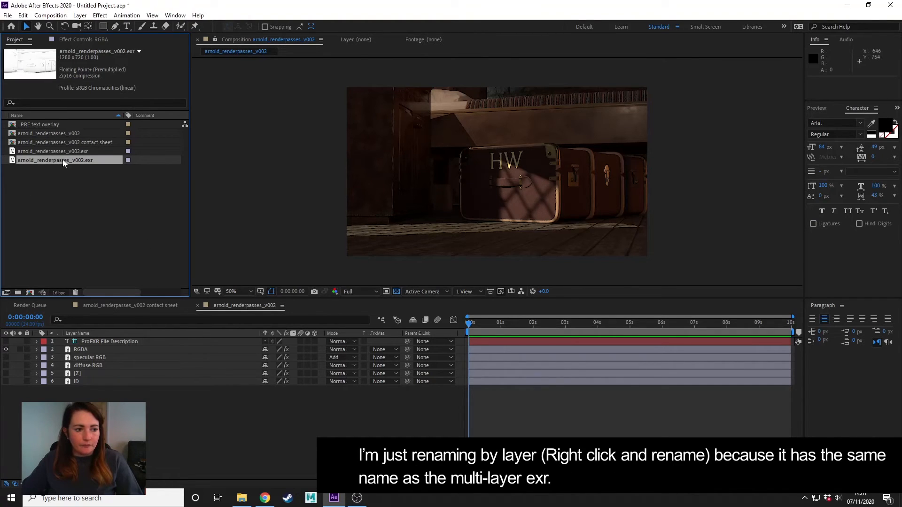
Step: Rename the imported footage item to 'AOpass'
double_click(55, 160)
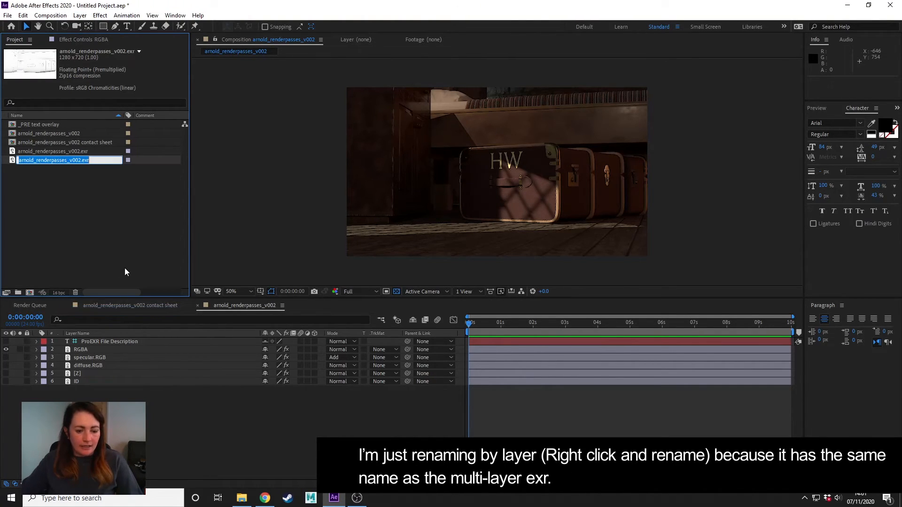
text(AOpass)
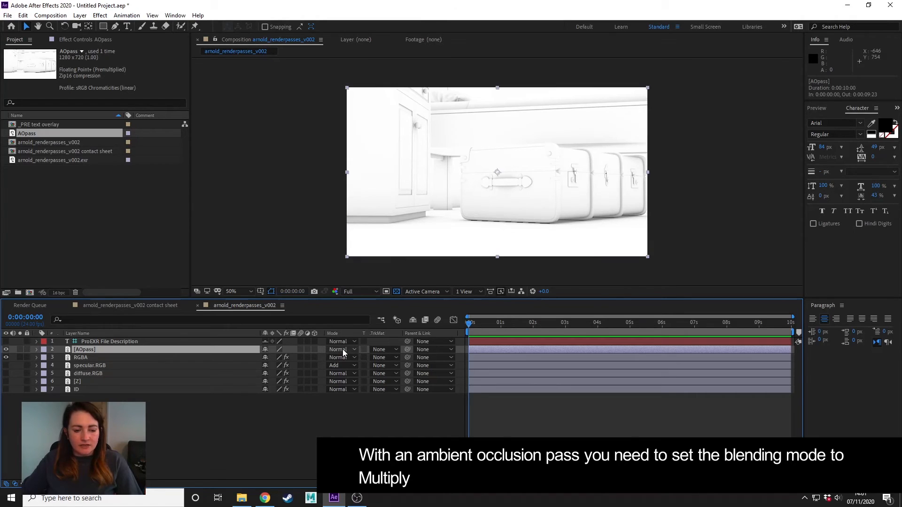
Step: Set the AOpass layer's blending mode to Multiply over the beauty pass
click(340, 349)
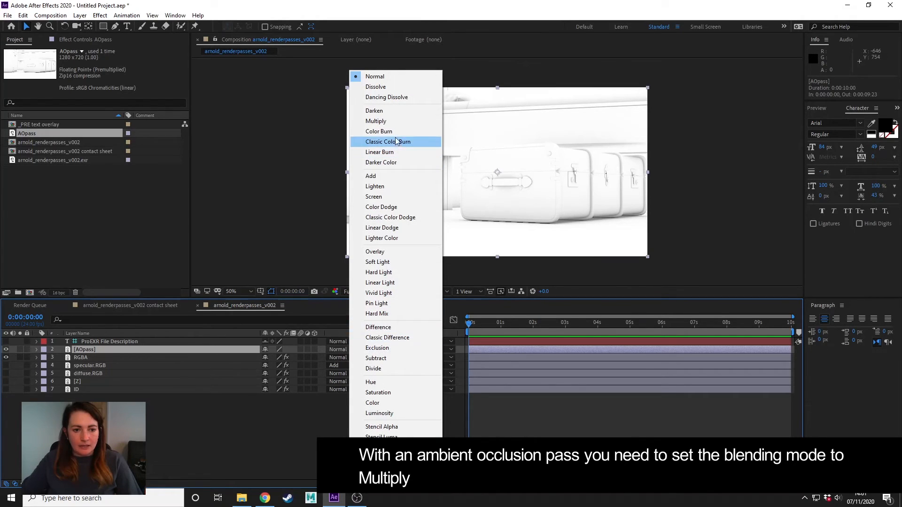
click(375, 121)
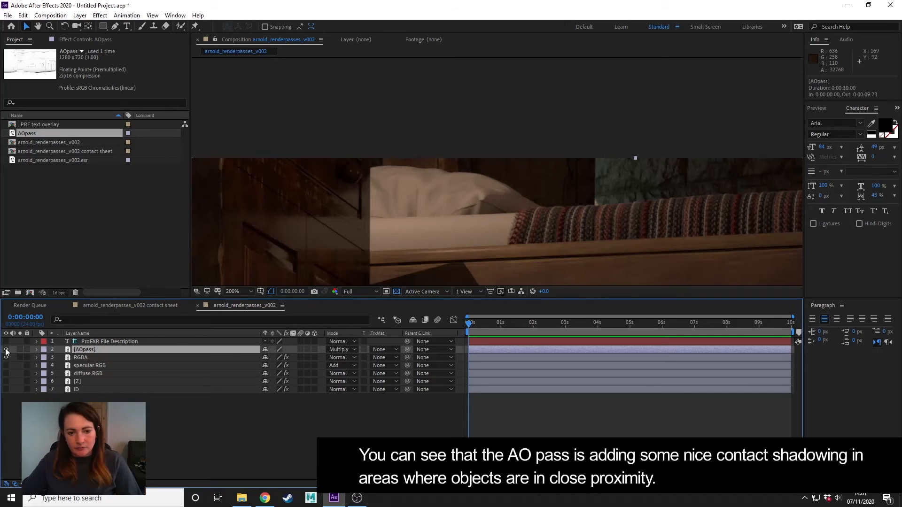
mouse_move(669, 253)
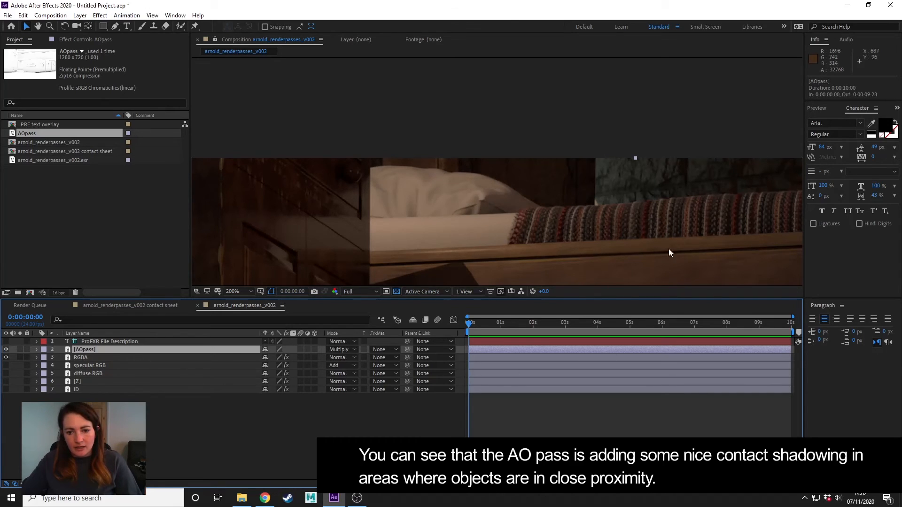
mouse_move(530, 261)
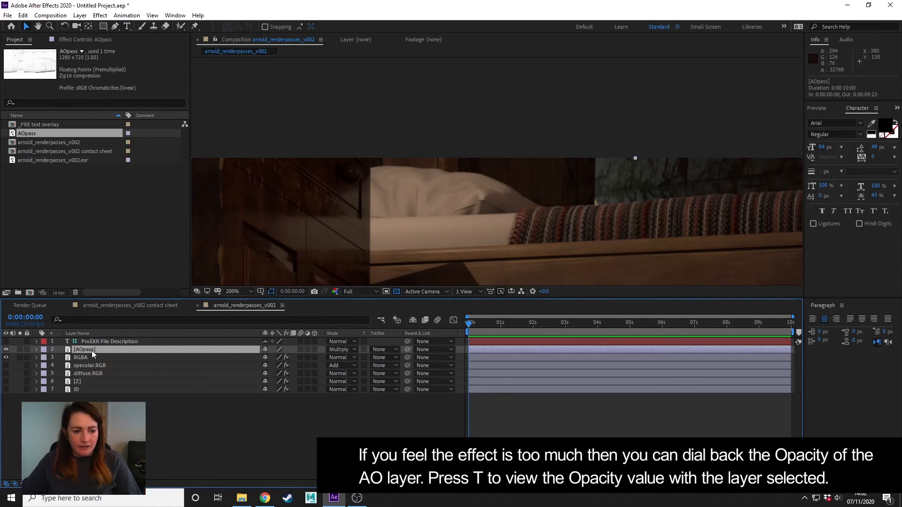
mouse_move(450, 220)
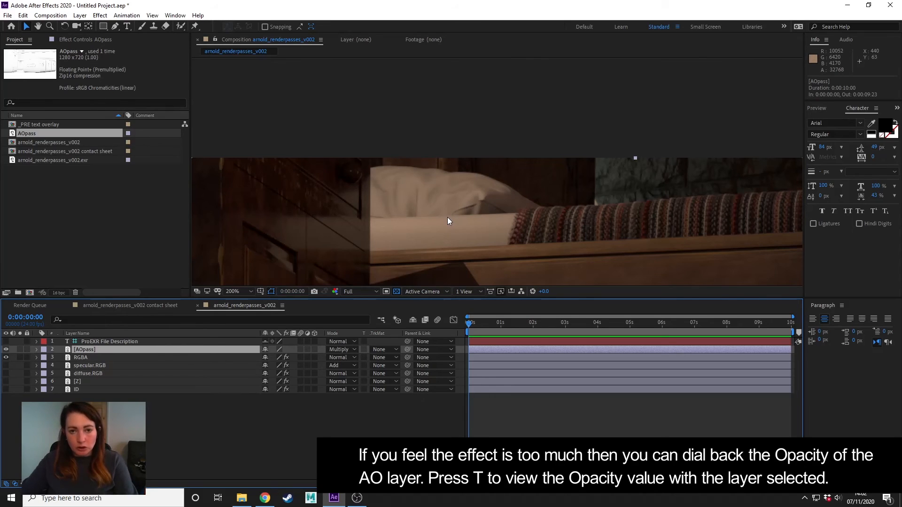
Step: Reveal the AOpass layer's Opacity, lower it to about 70%, and reach the Composition menu
key(t)
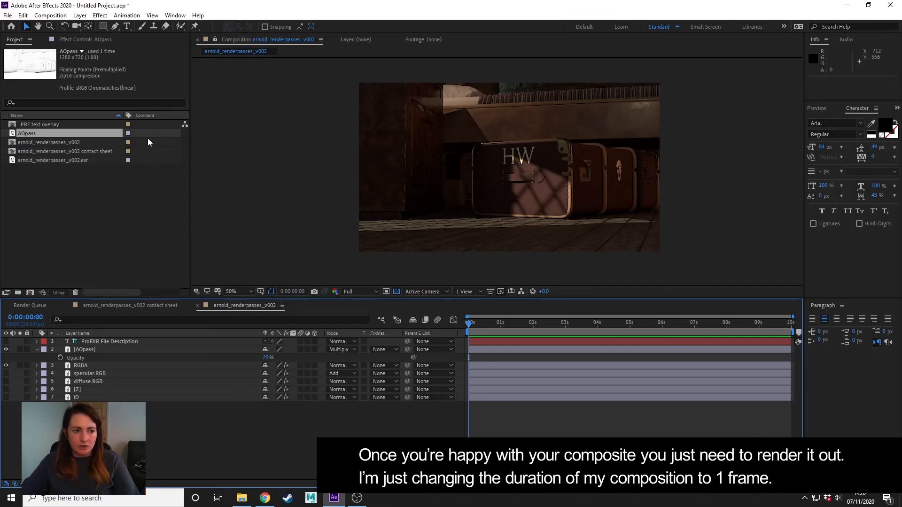
mouse_move(79, 52)
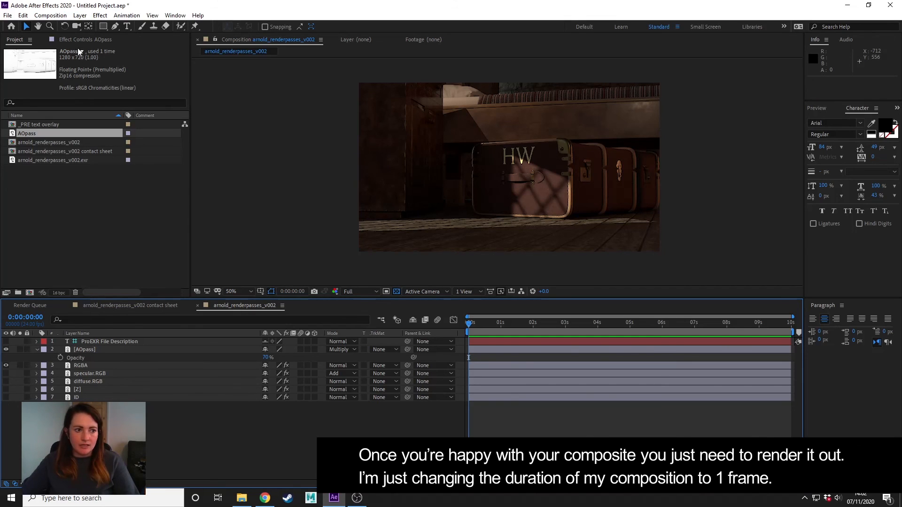
click(50, 15)
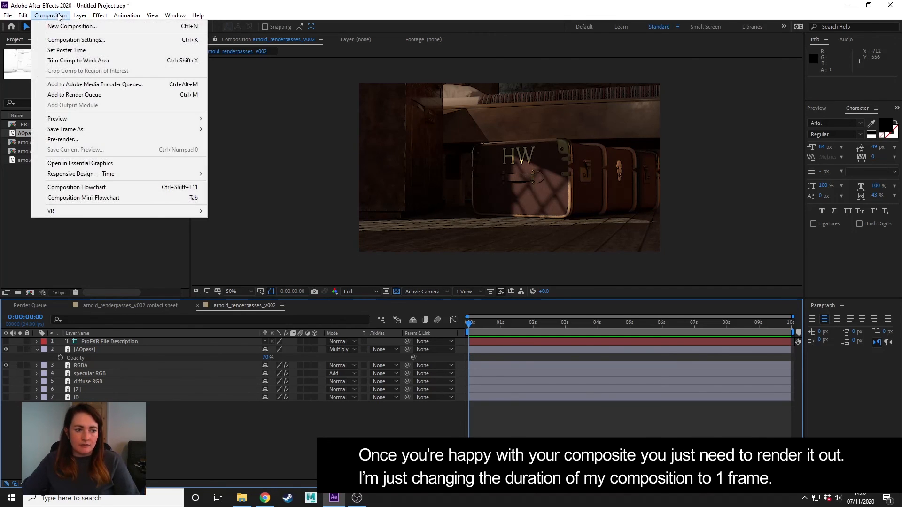